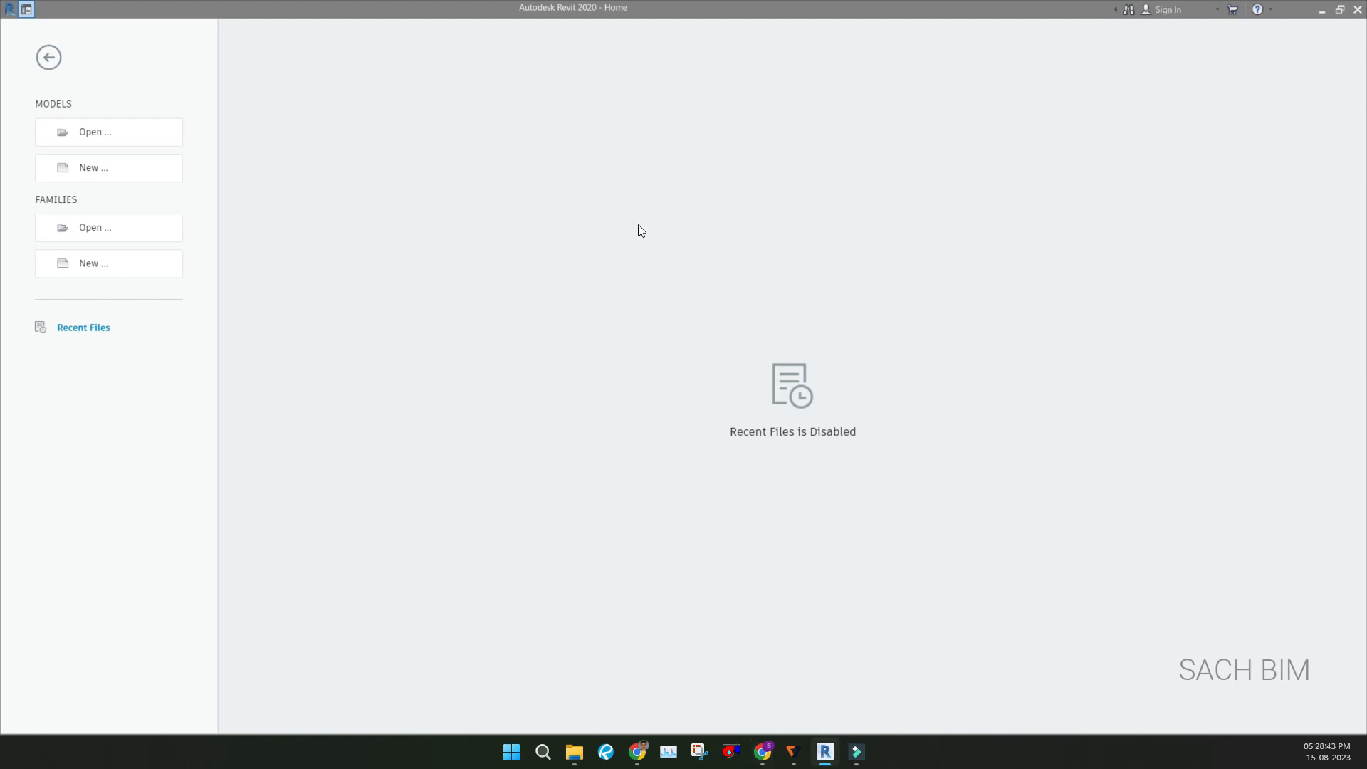
mouse_move(532, 295)
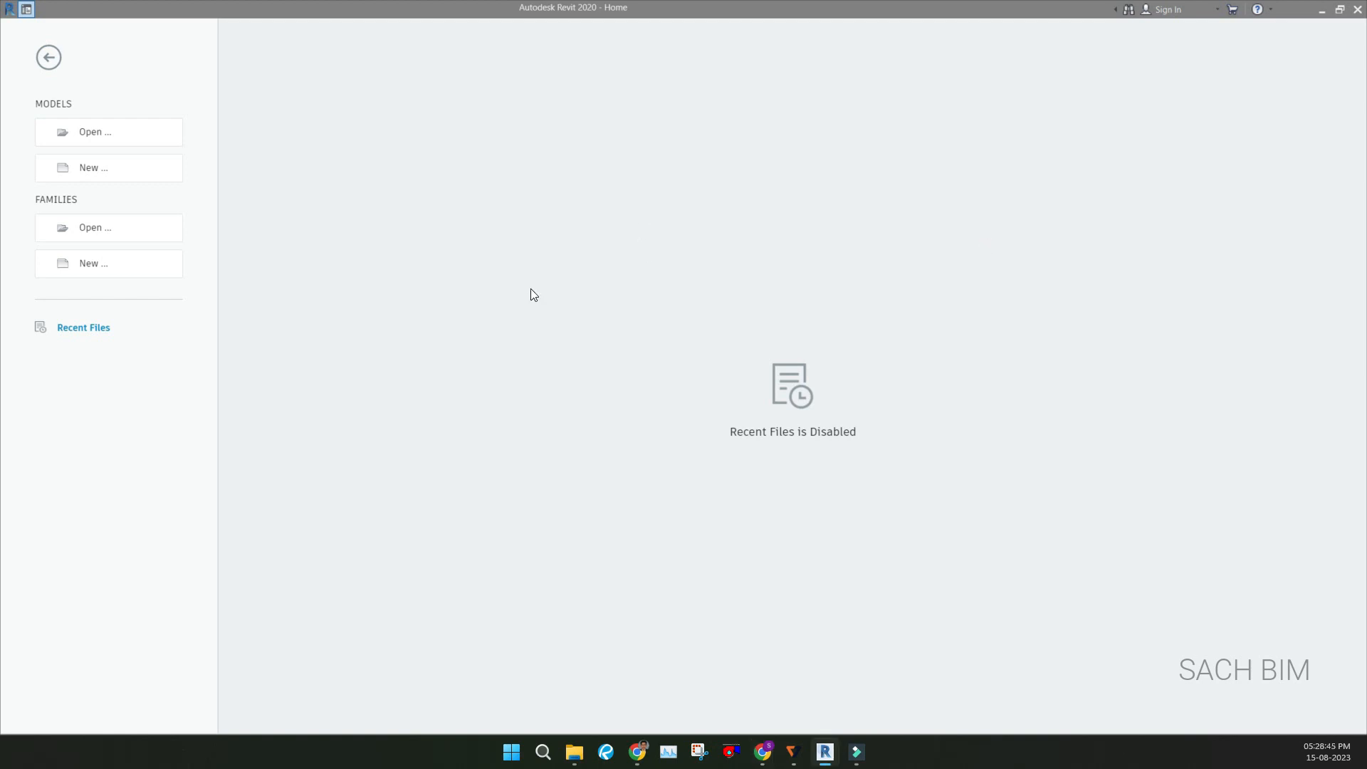
mouse_move(214, 340)
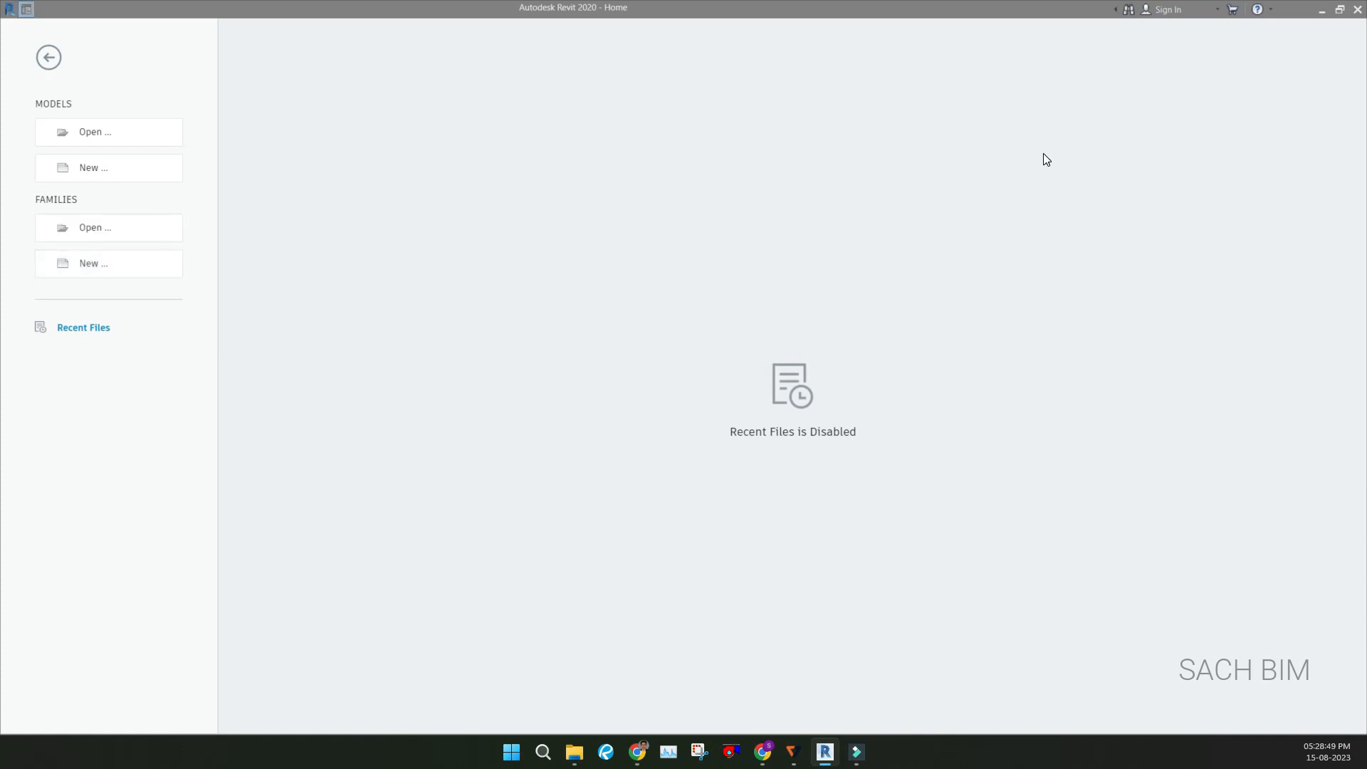
Start a new family using the Metric Generic Model.rft template
left_click(94, 264)
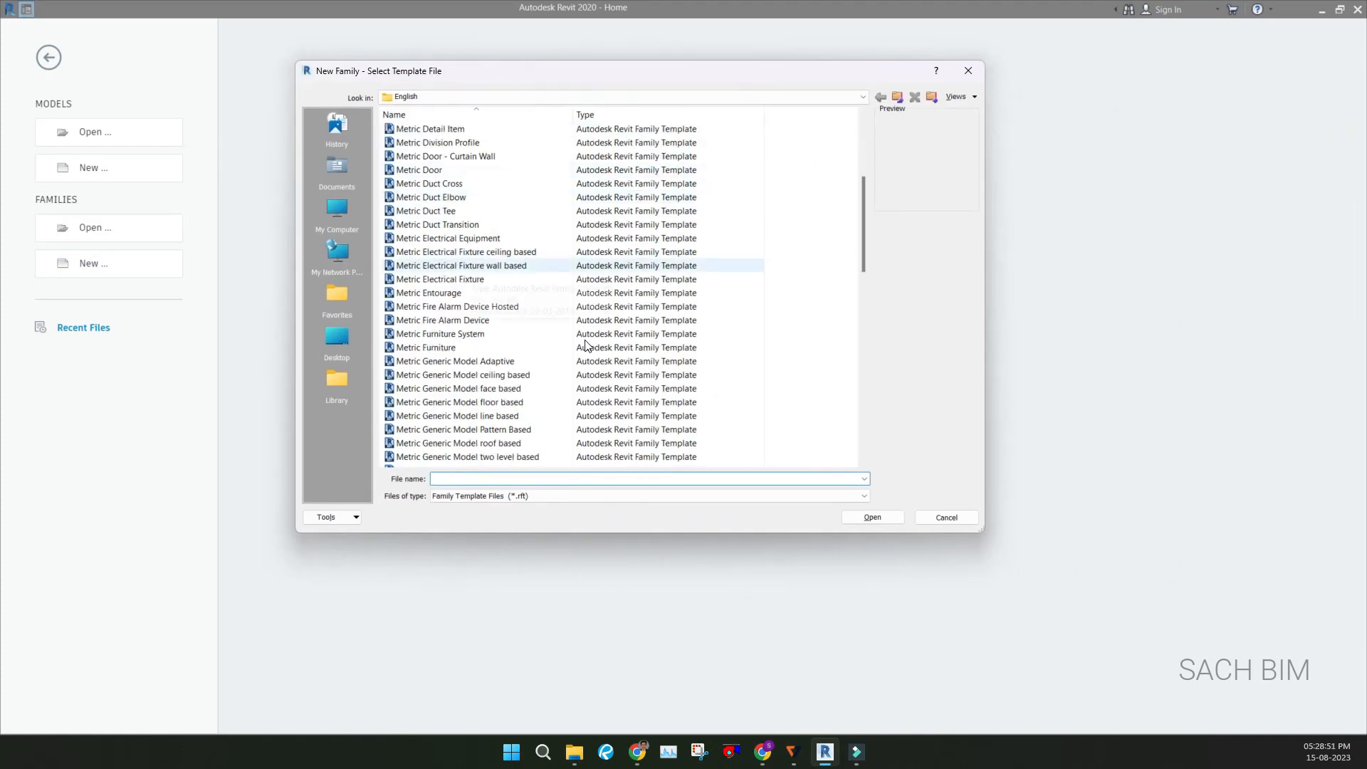
left_click(435, 320)
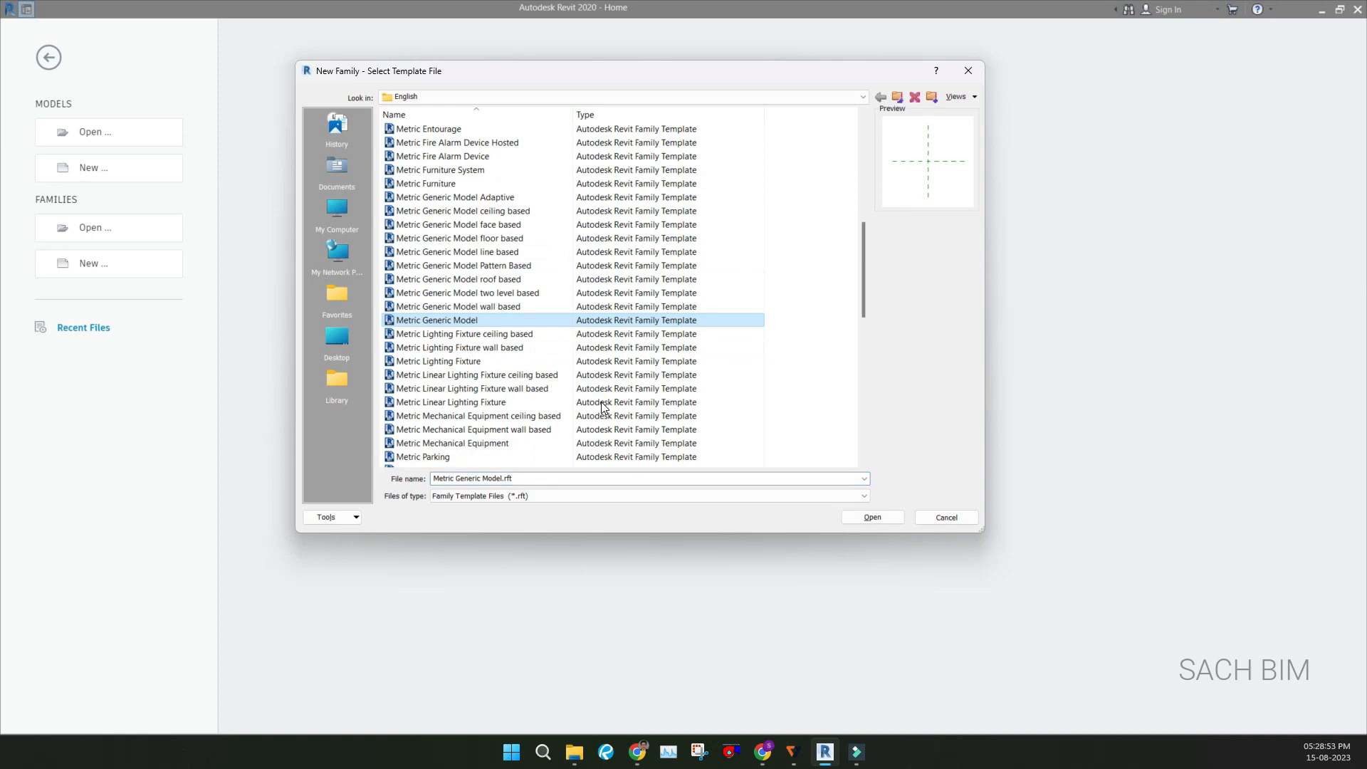
mouse_move(465, 333)
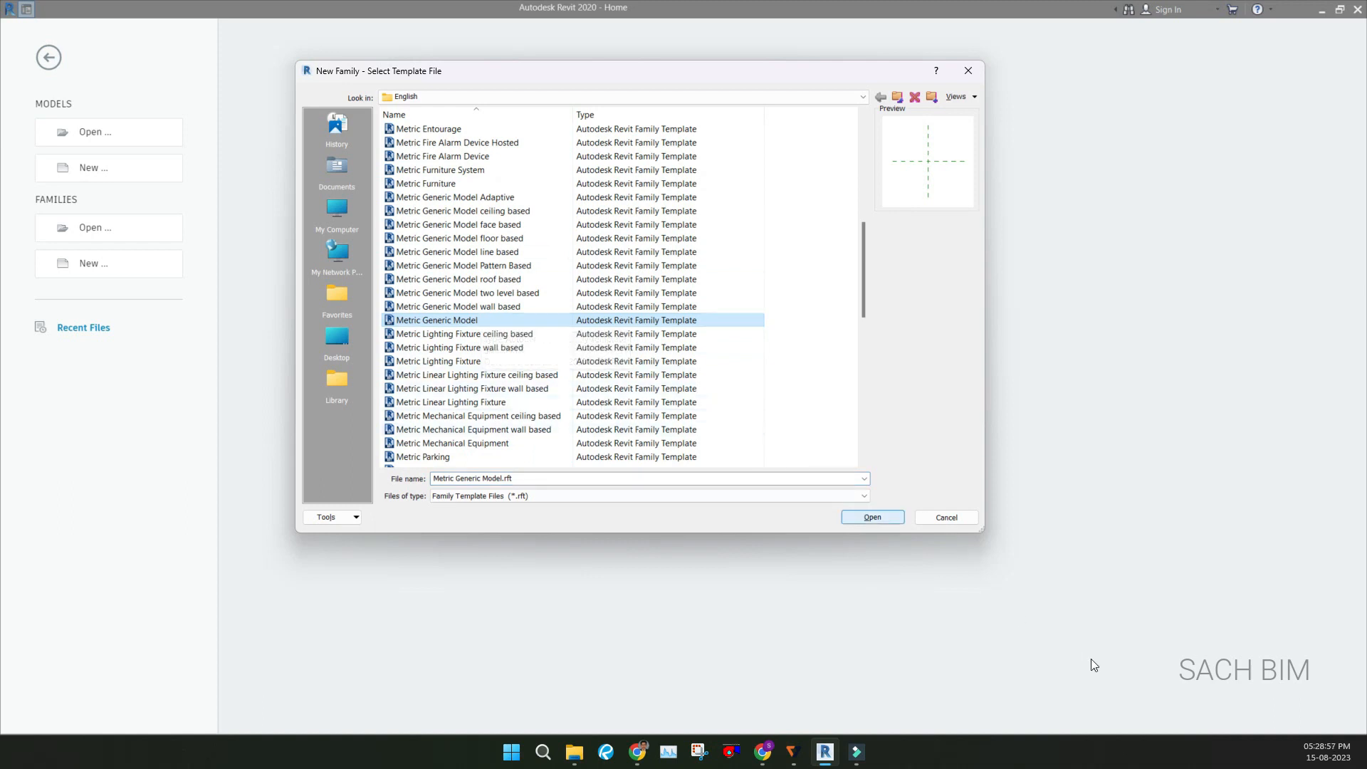
Save the new generic model family as 'LAV Typ'
left_click(871, 517)
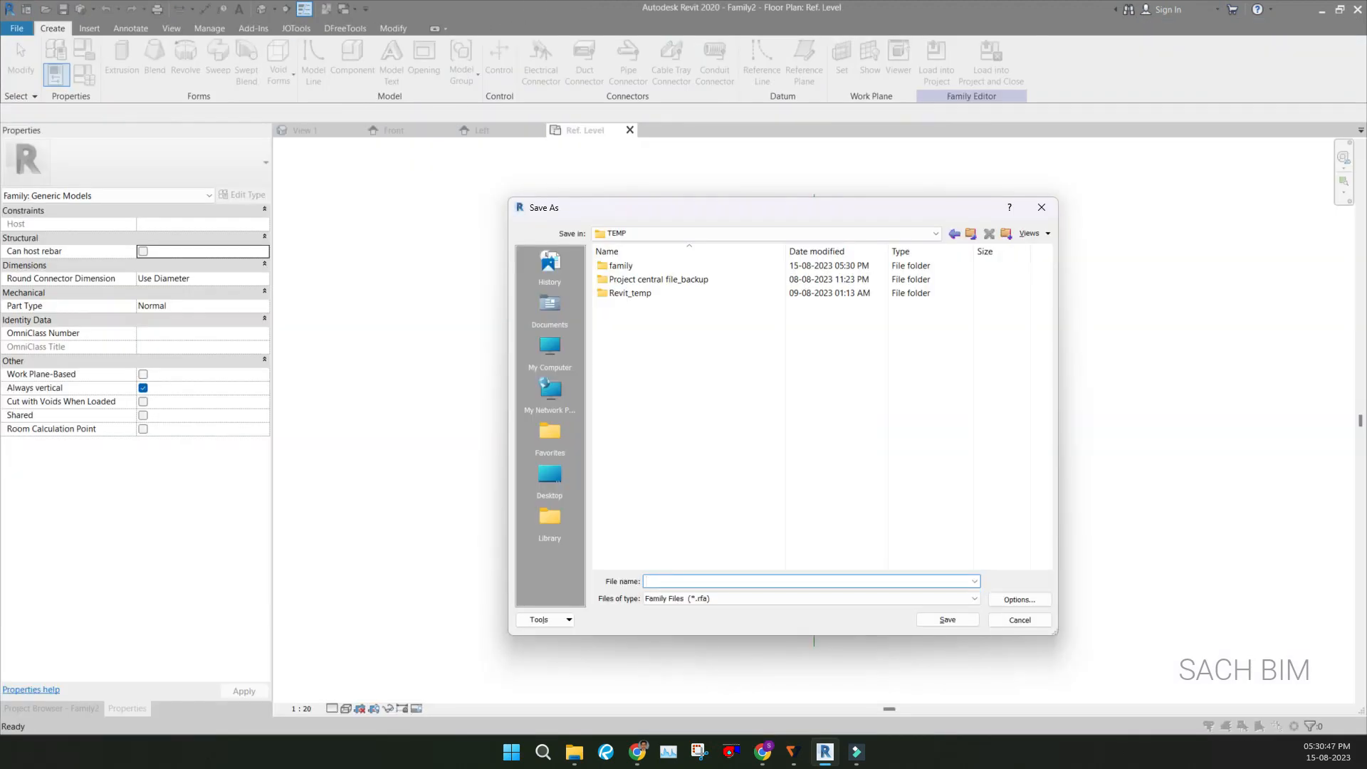
type("LAV")
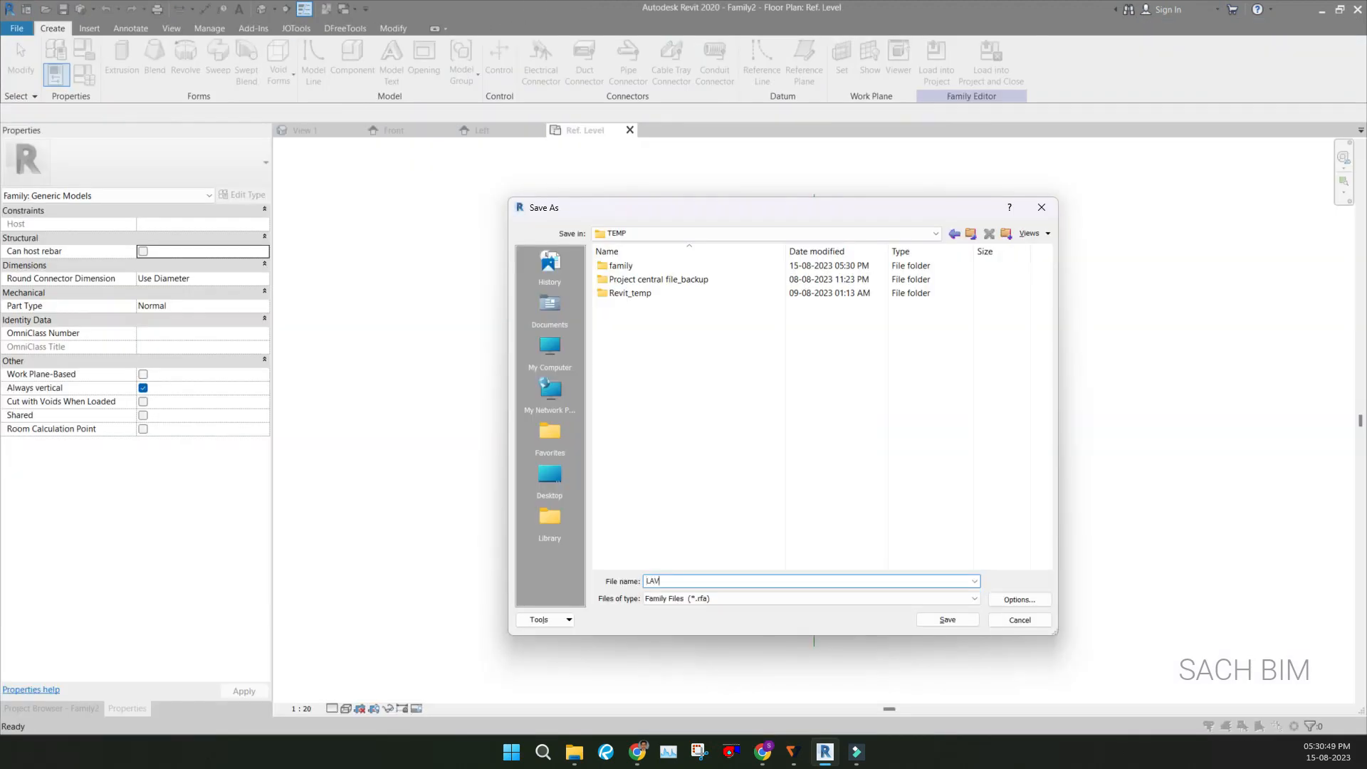
type("Typ")
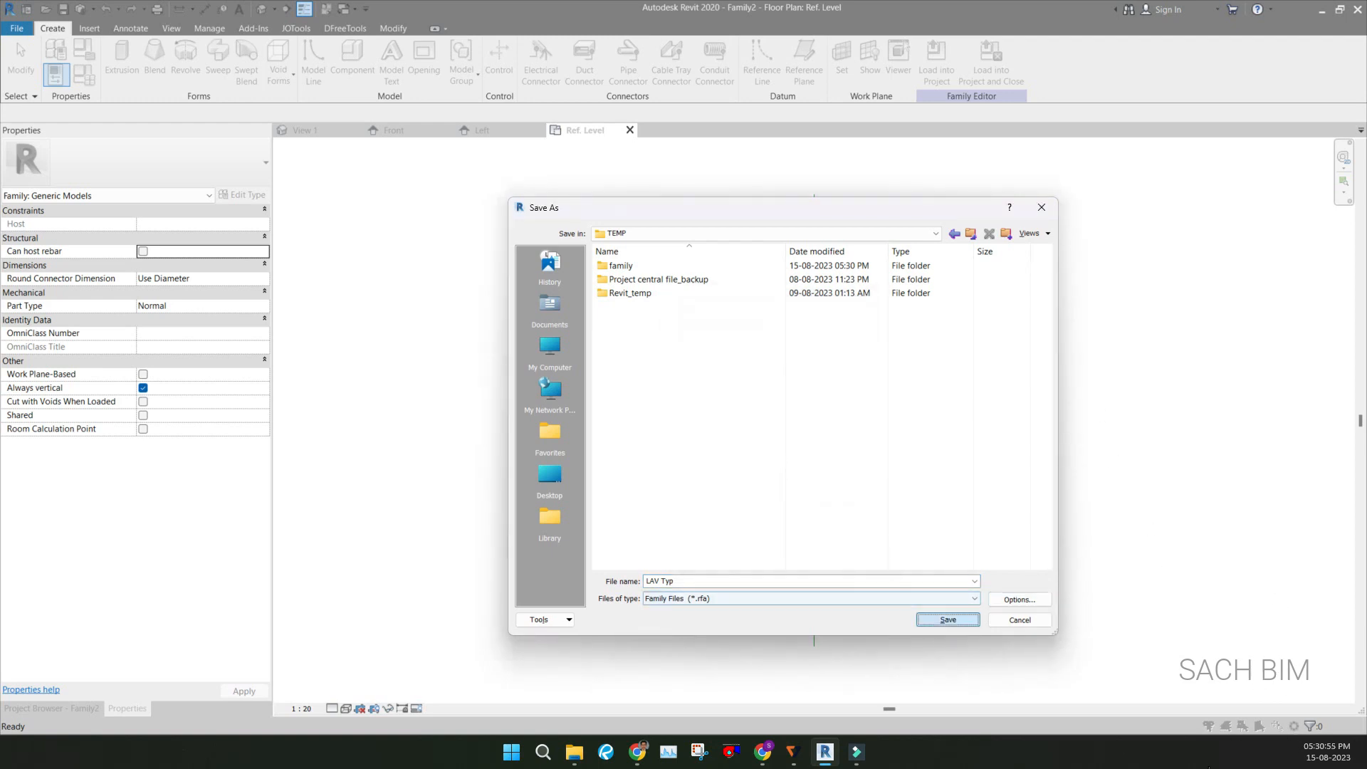
left_click(946, 619)
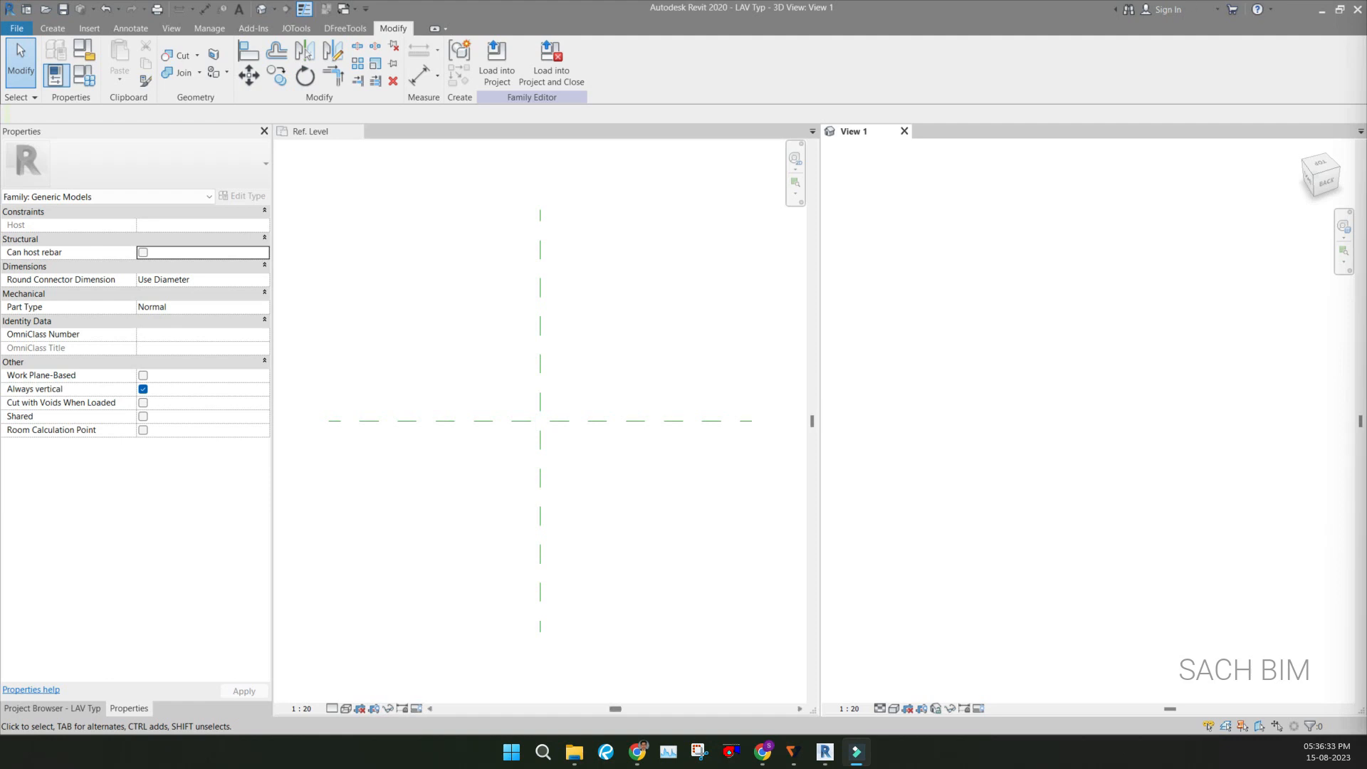
Select the vanity, soap dispenser and tap .rfa files in the TEMP family folder
left_click(574, 751)
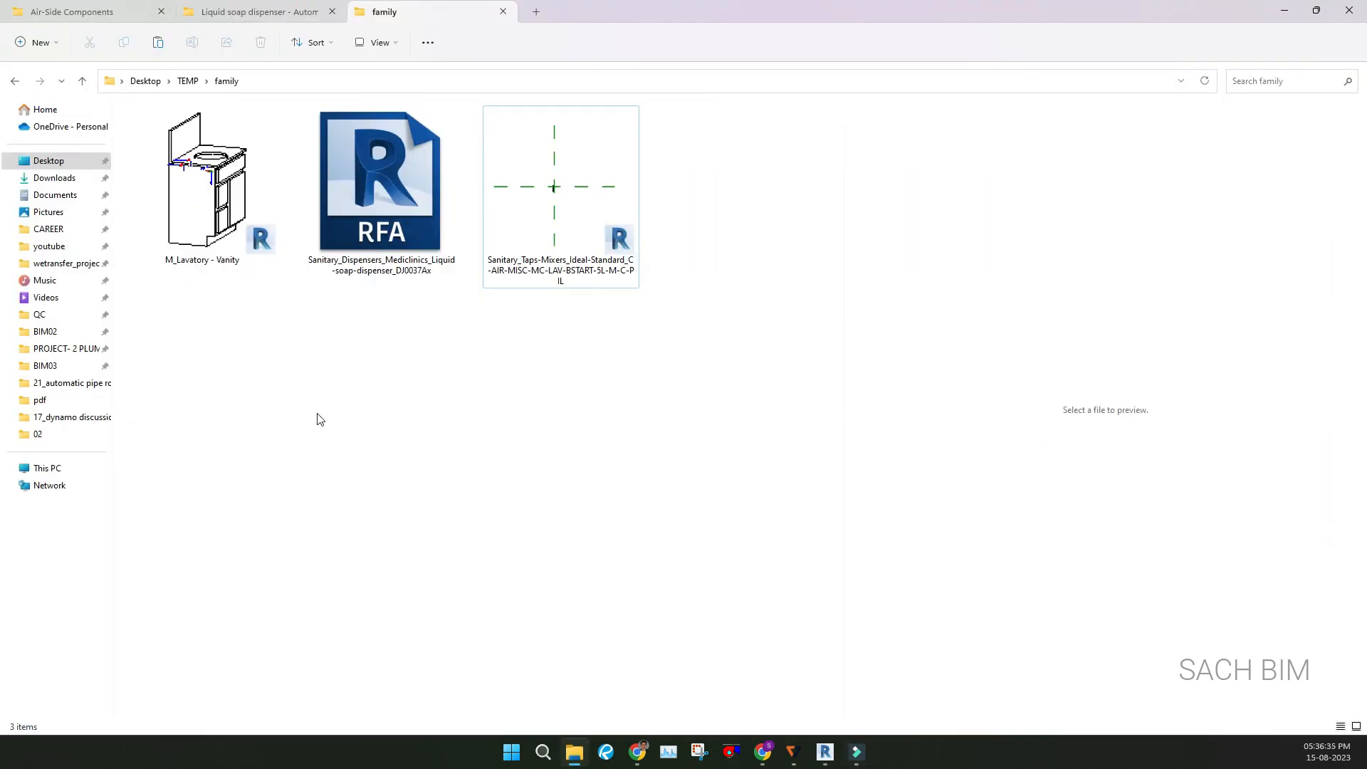
left_click(382, 180)
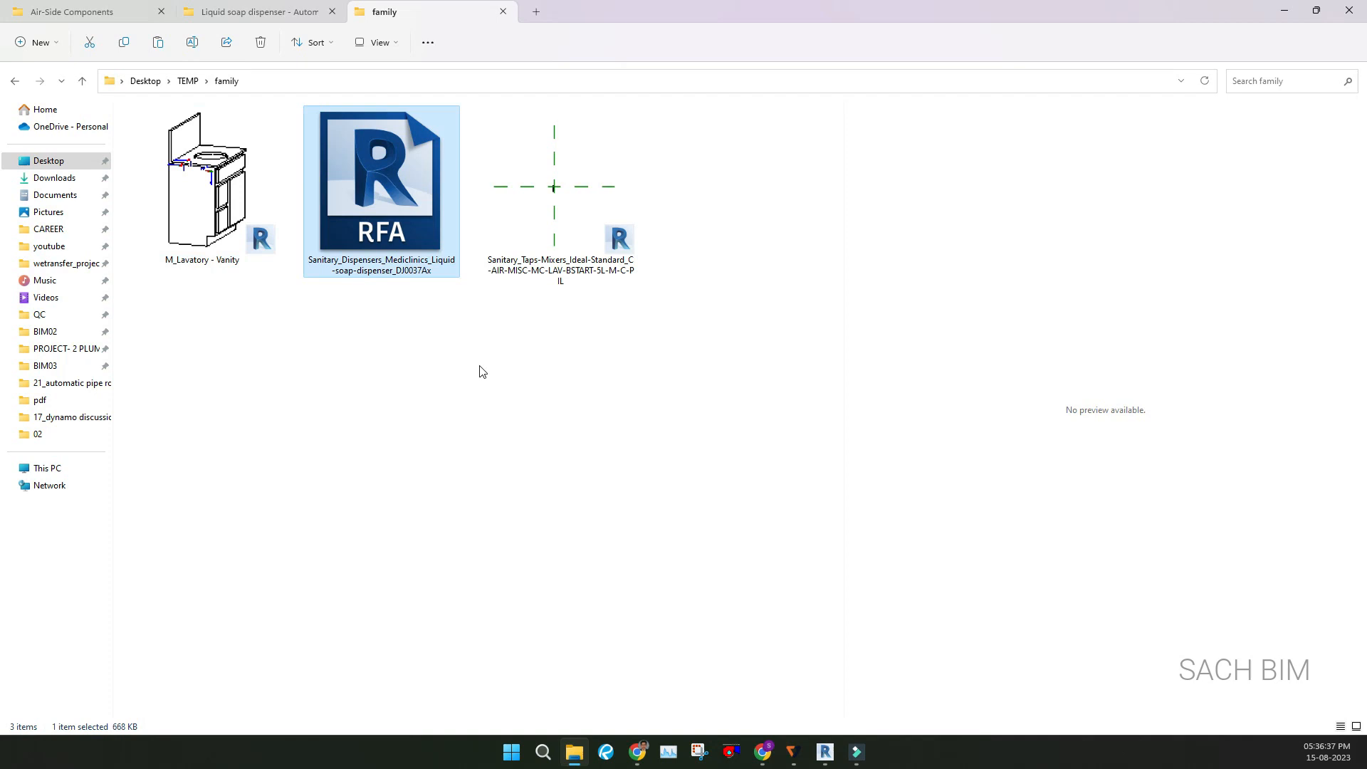
left_click(559, 187)
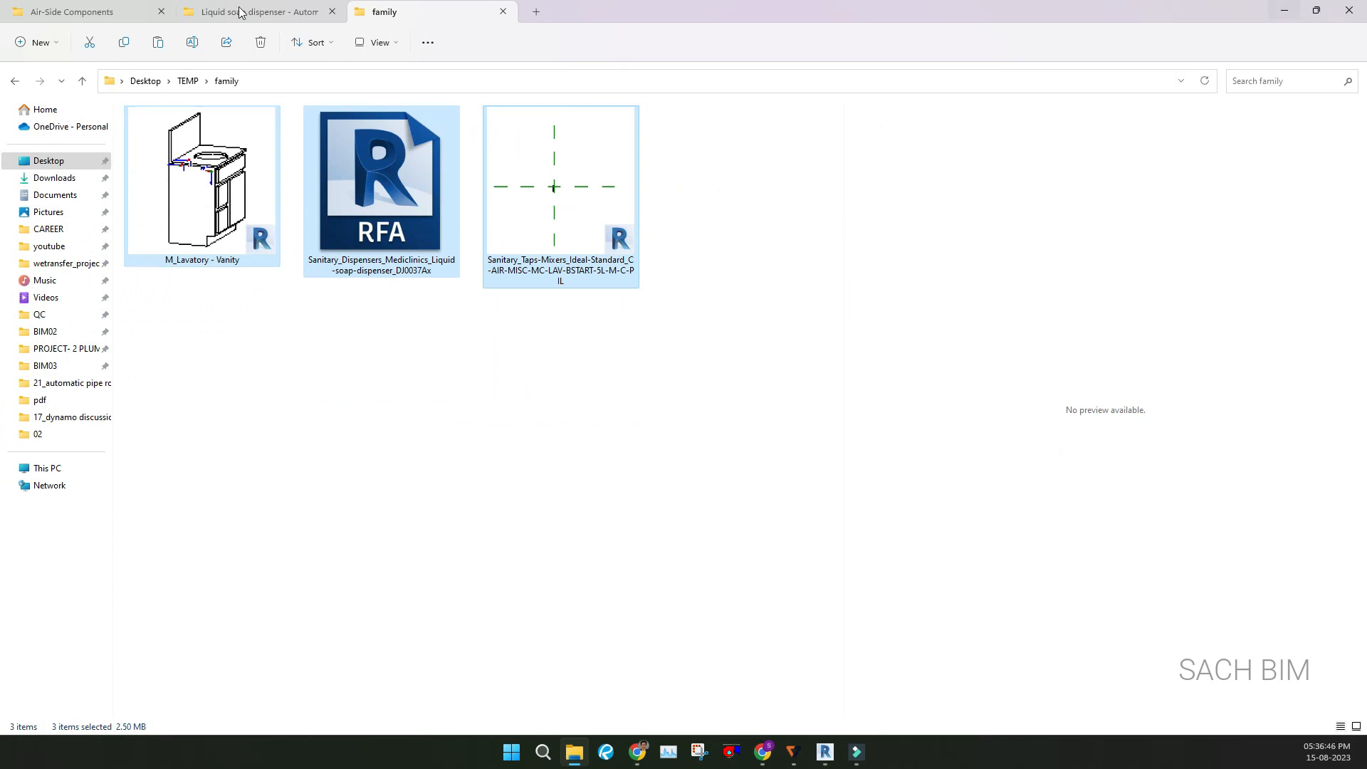
Load all three component .rfa files into the LAV Typ family via Load Family
double_click(561, 180)
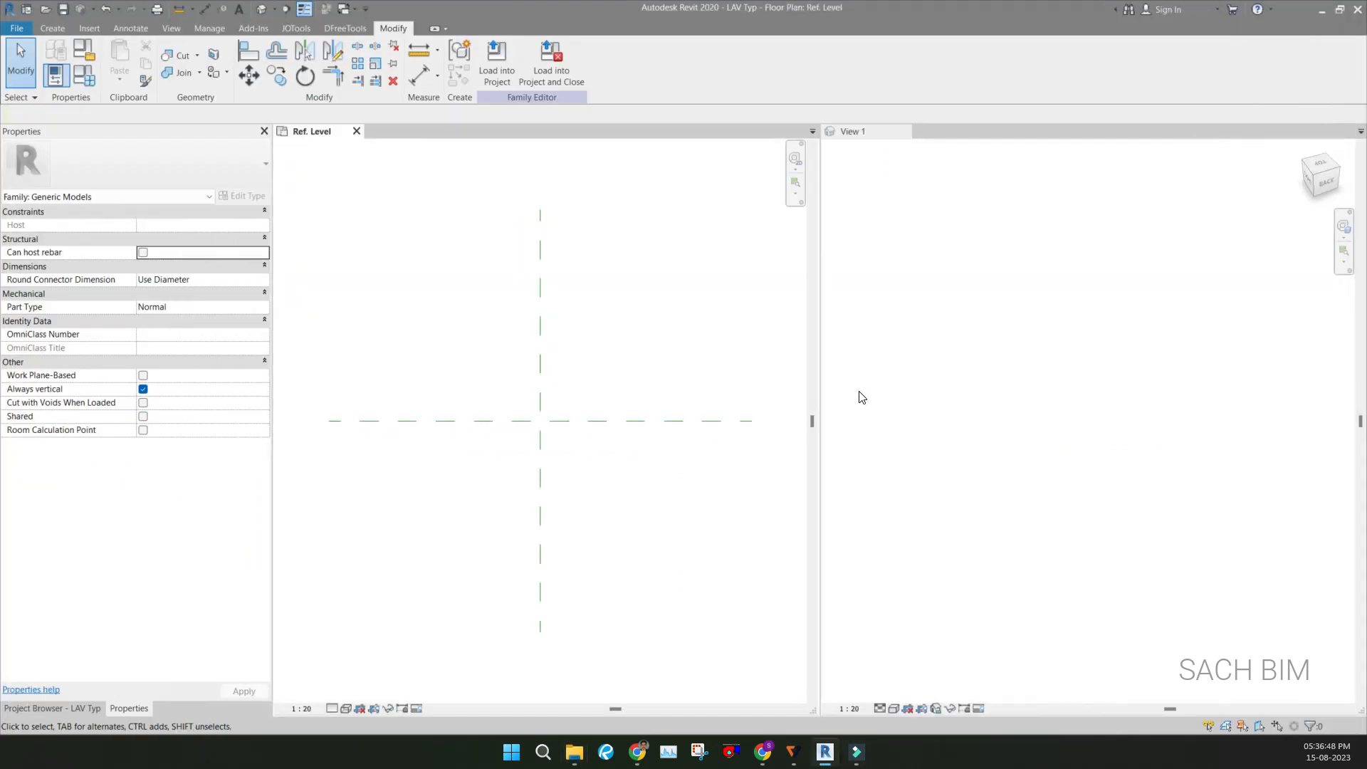
left_click(51, 28)
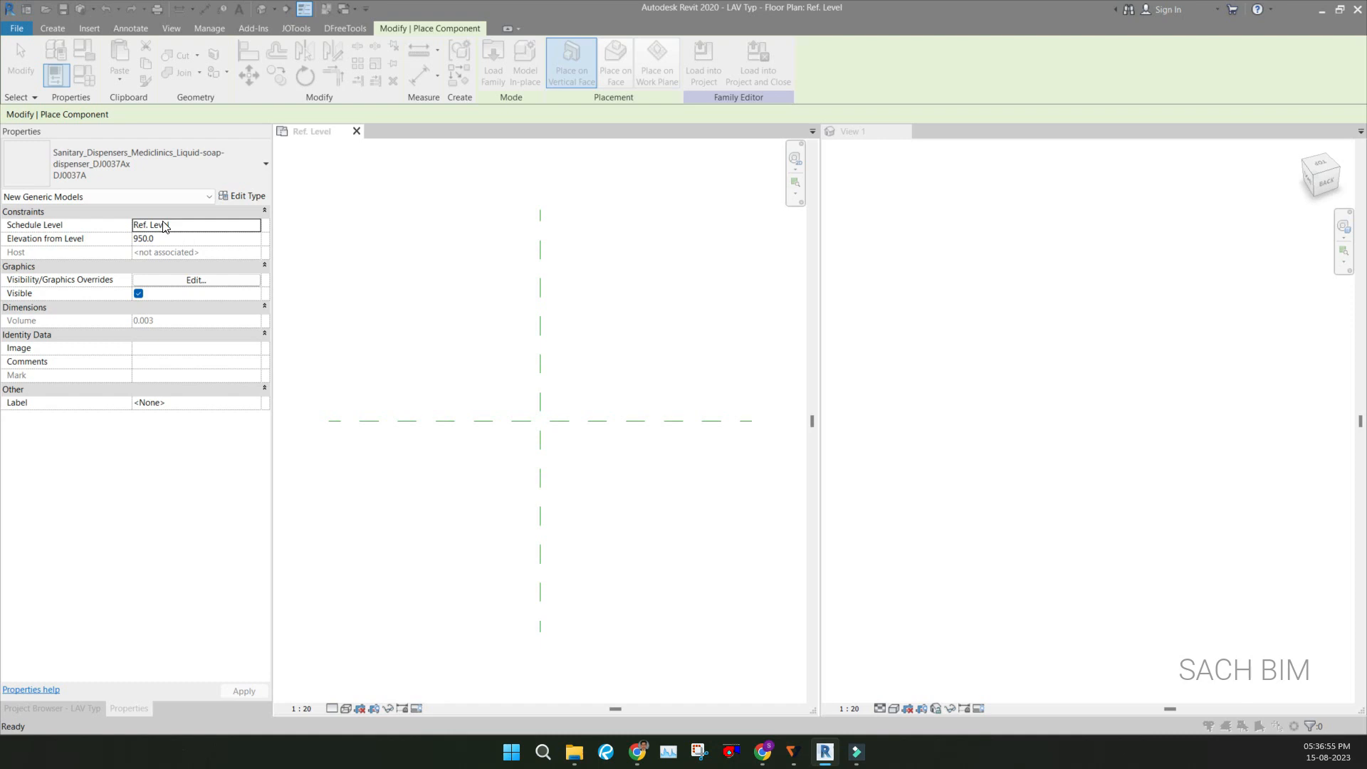
left_click(492, 62)
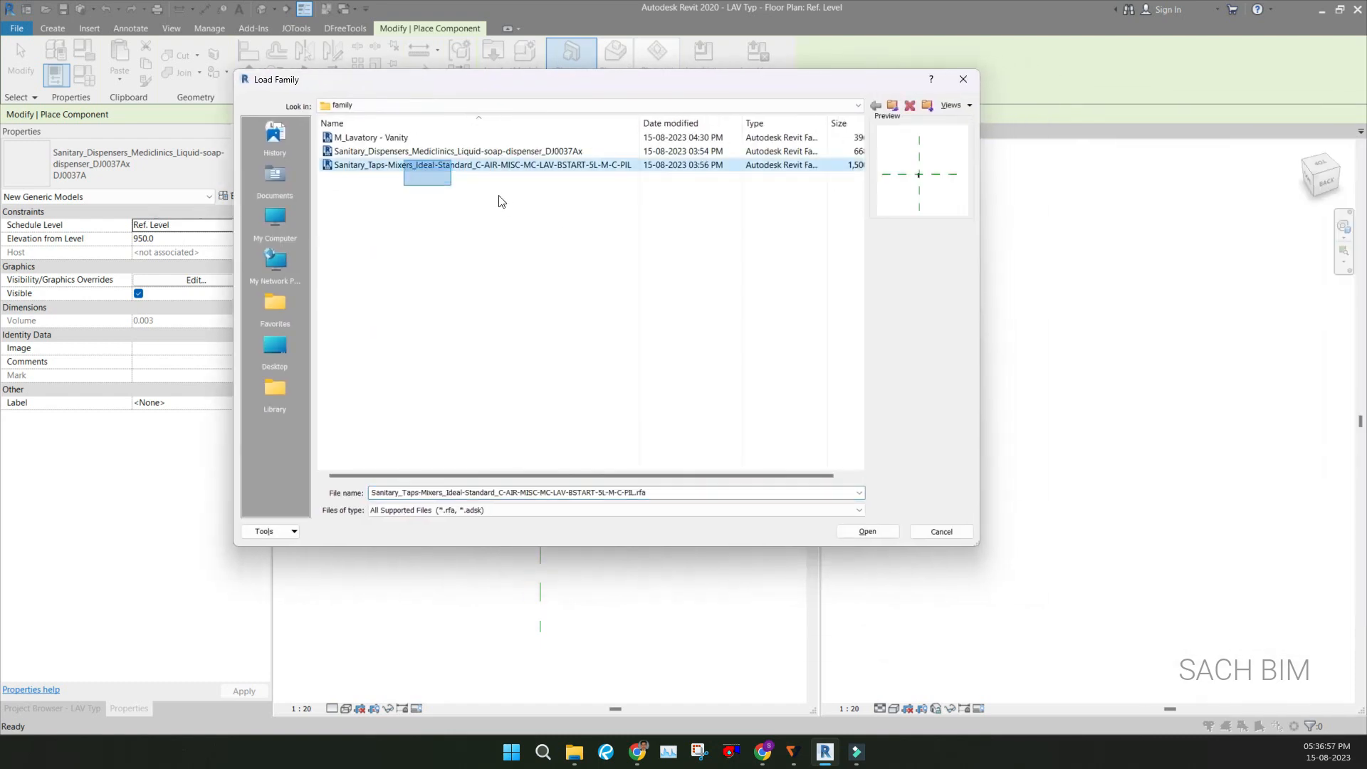
left_click(370, 136)
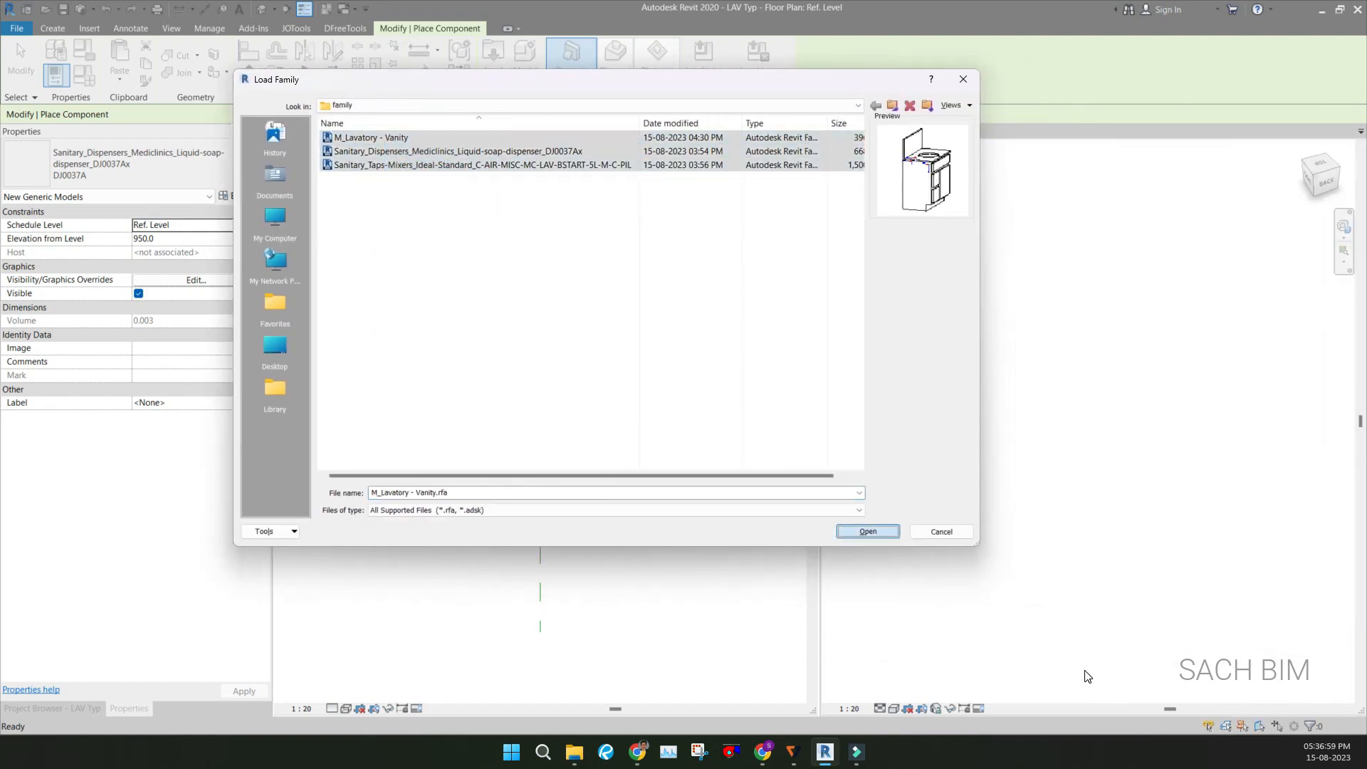
left_click(867, 531)
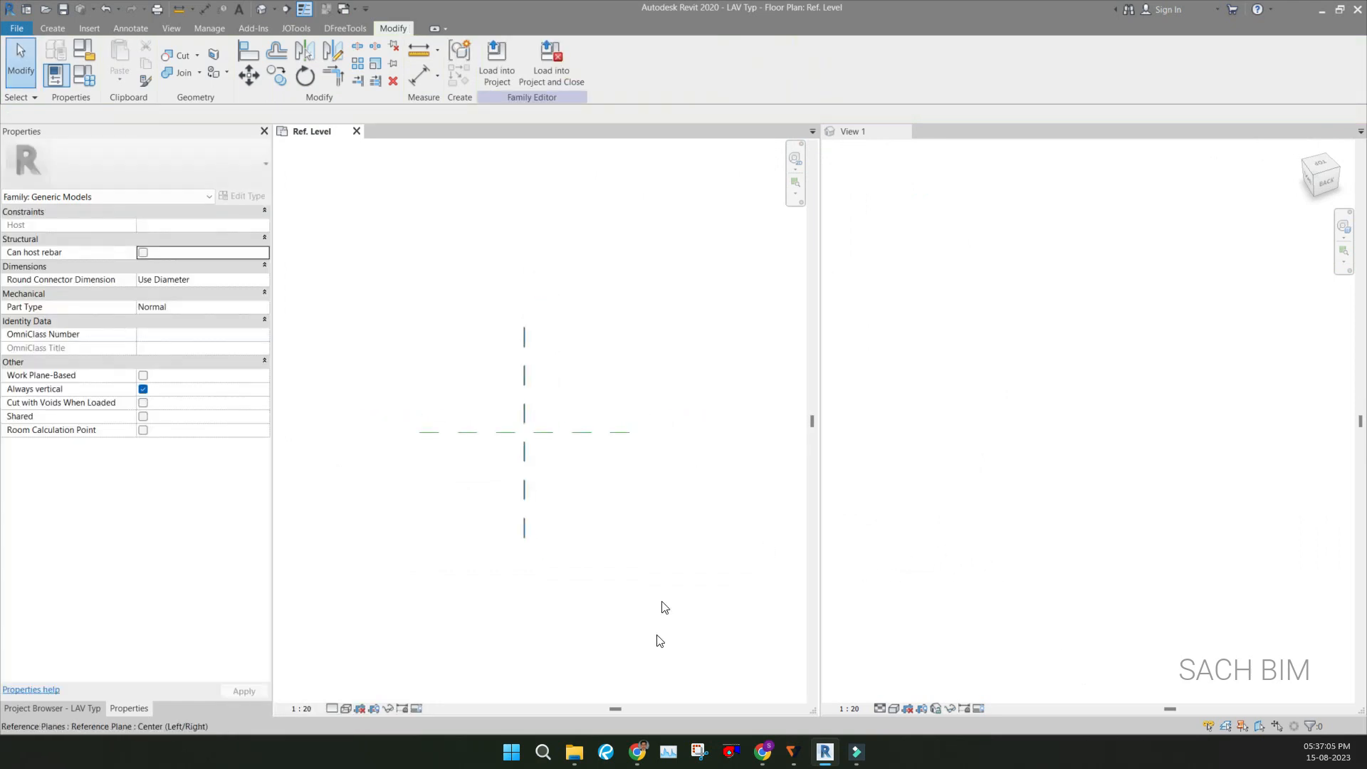
Place the M_Lavatory - Vanity component and align it to the reference planes
left_click(740, 472)
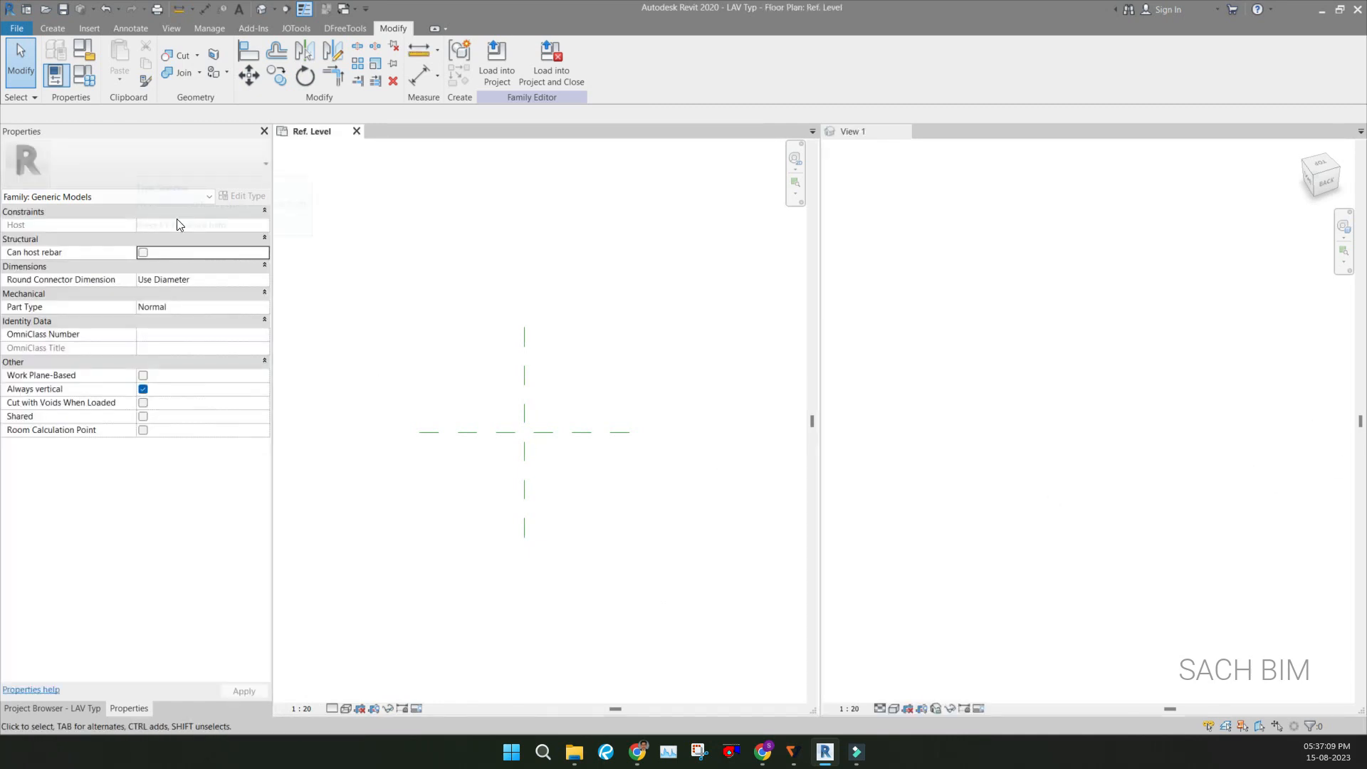
left_click(53, 28)
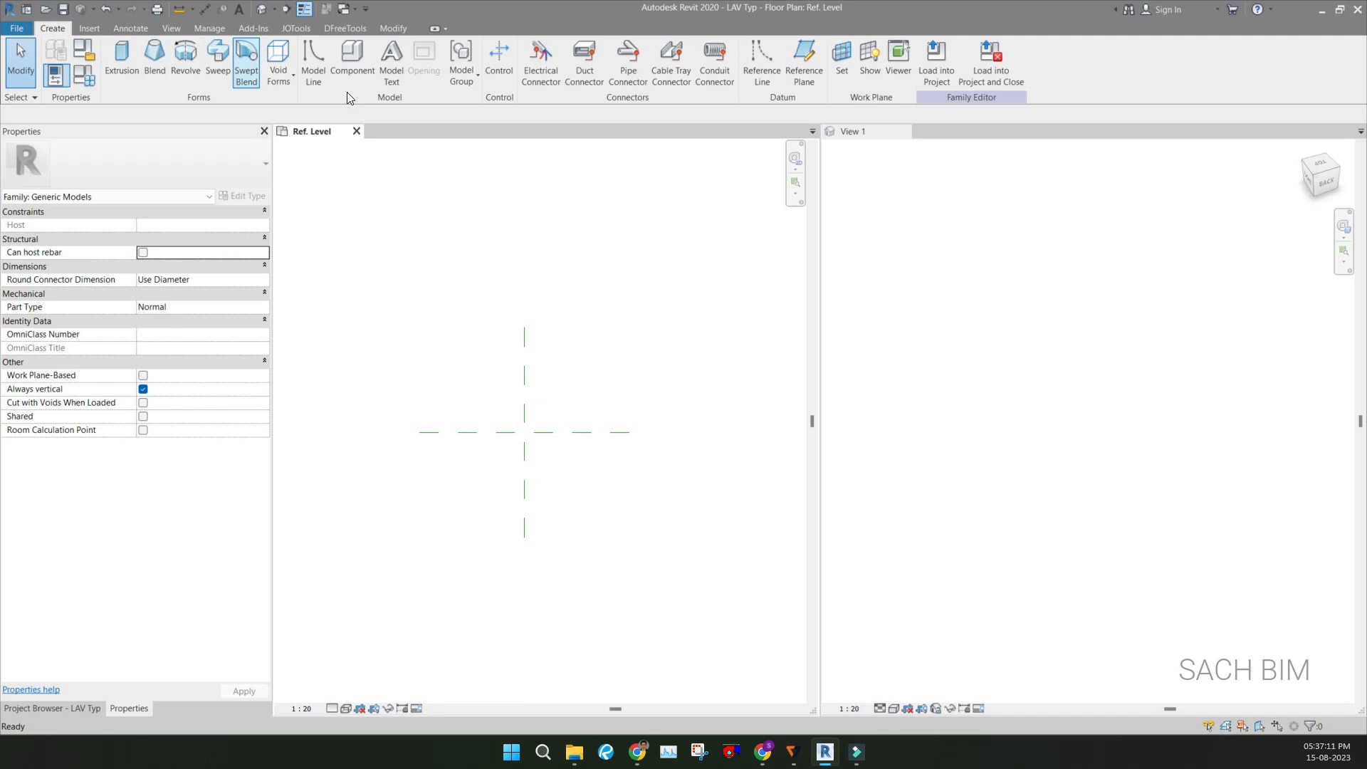
mouse_move(351, 61)
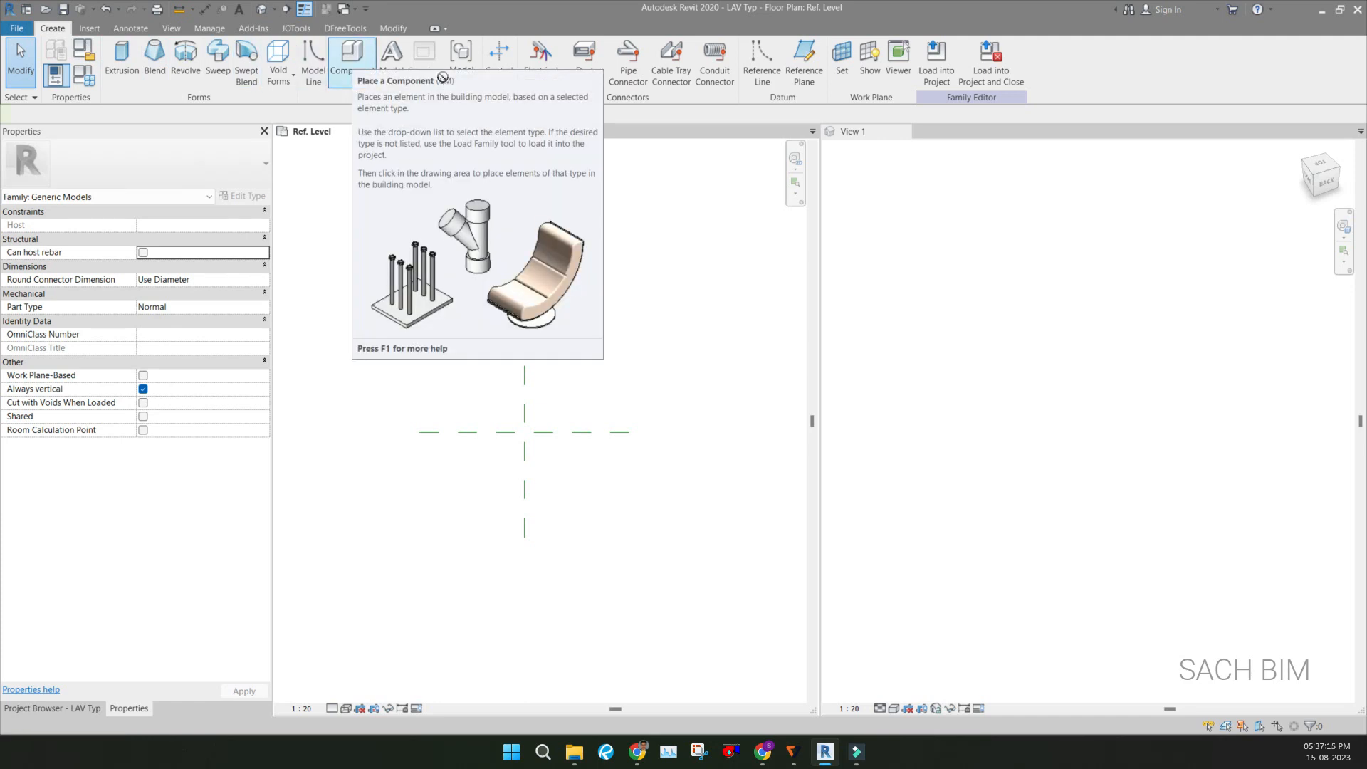
left_click(350, 57)
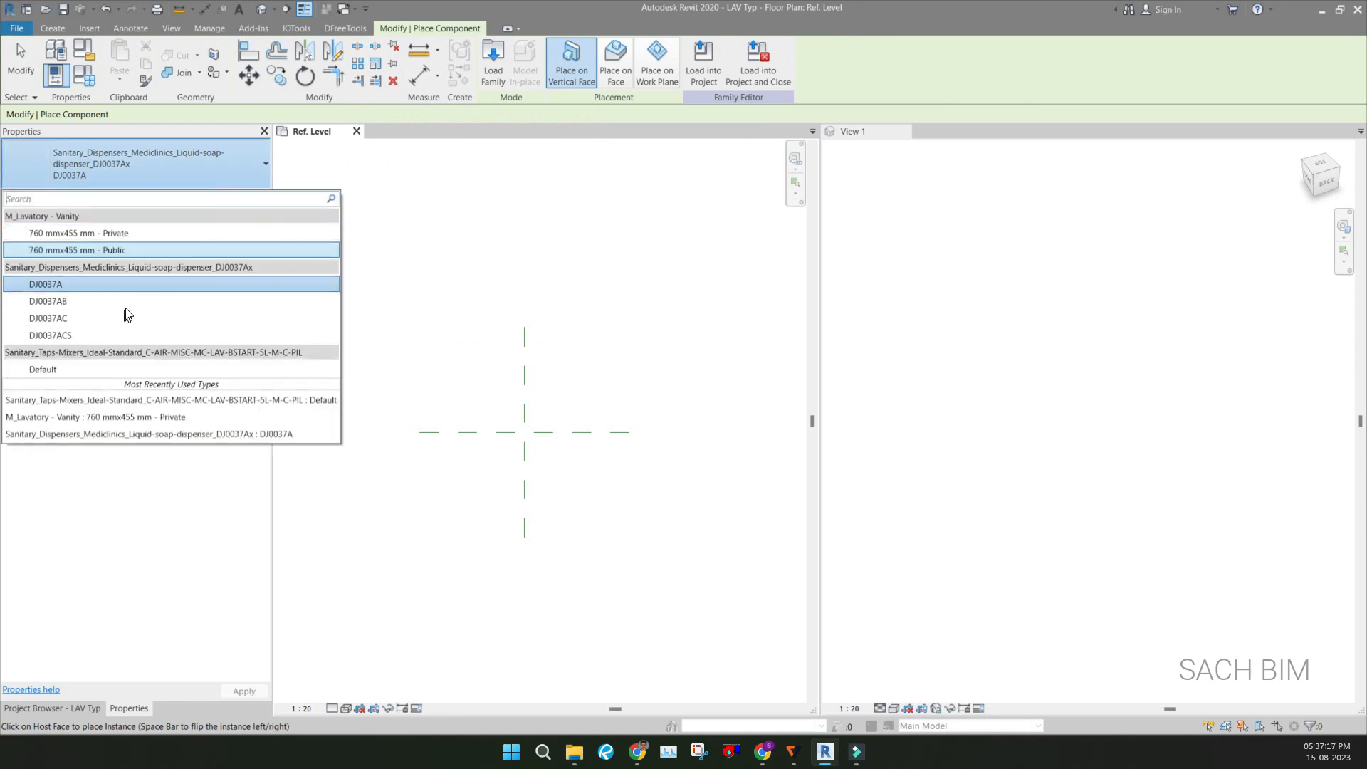
left_click(96, 417)
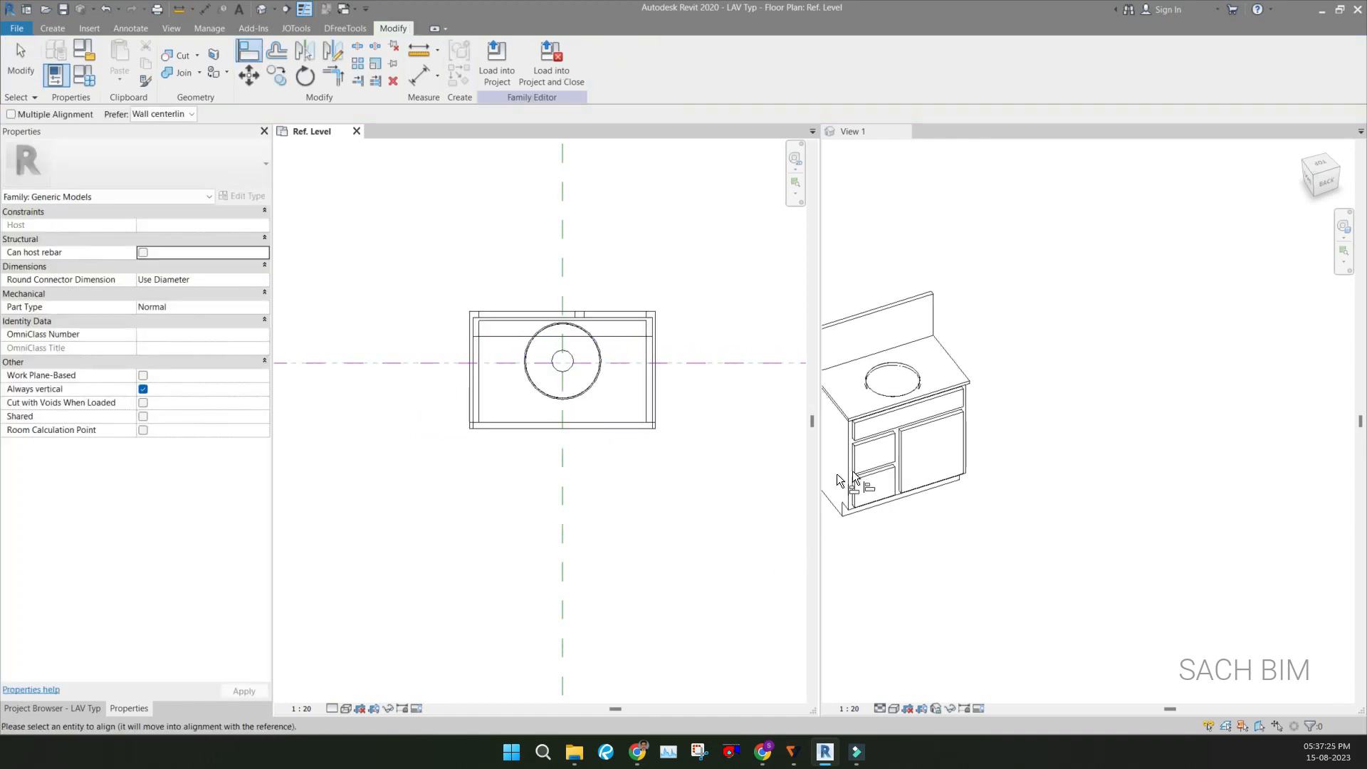
left_click(561, 349)
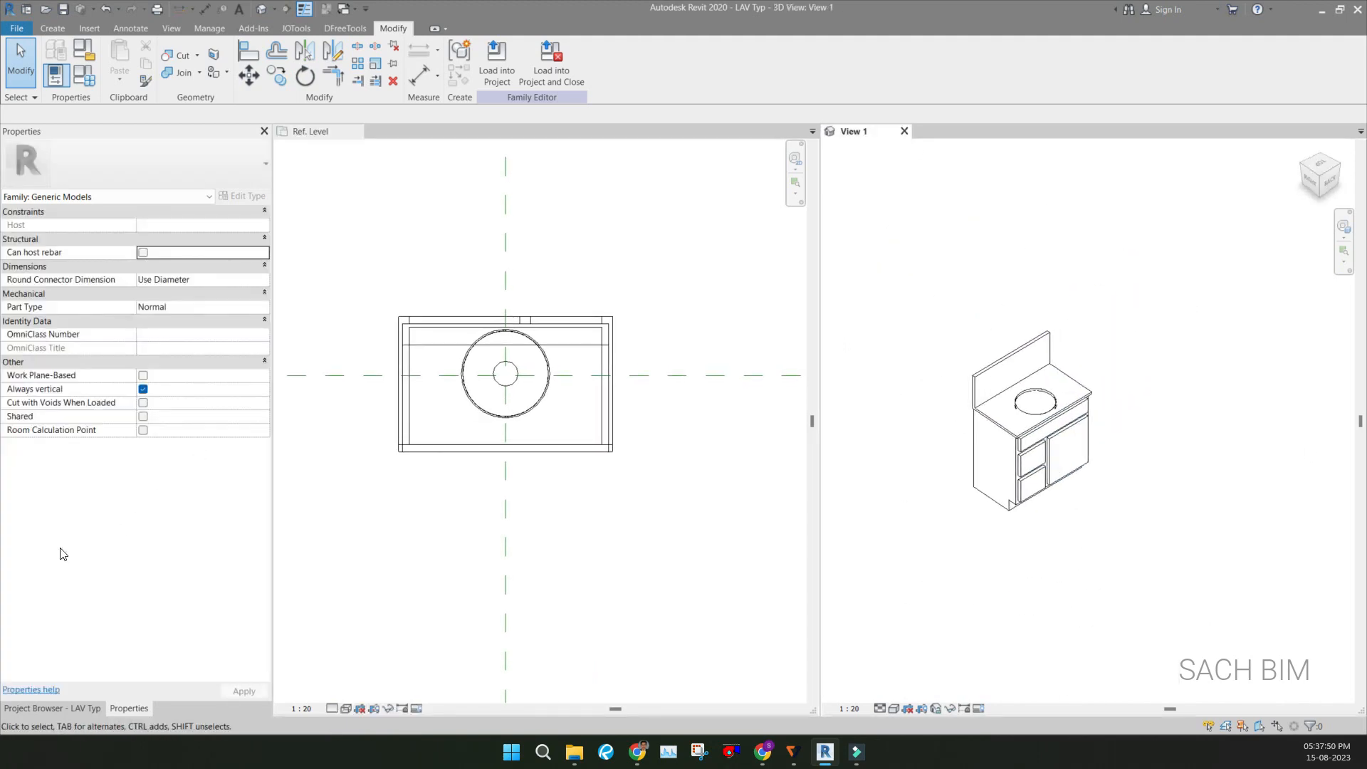
Place the soap dispenser component on the vanity countertop in the Ref. Level plan
left_click(310, 131)
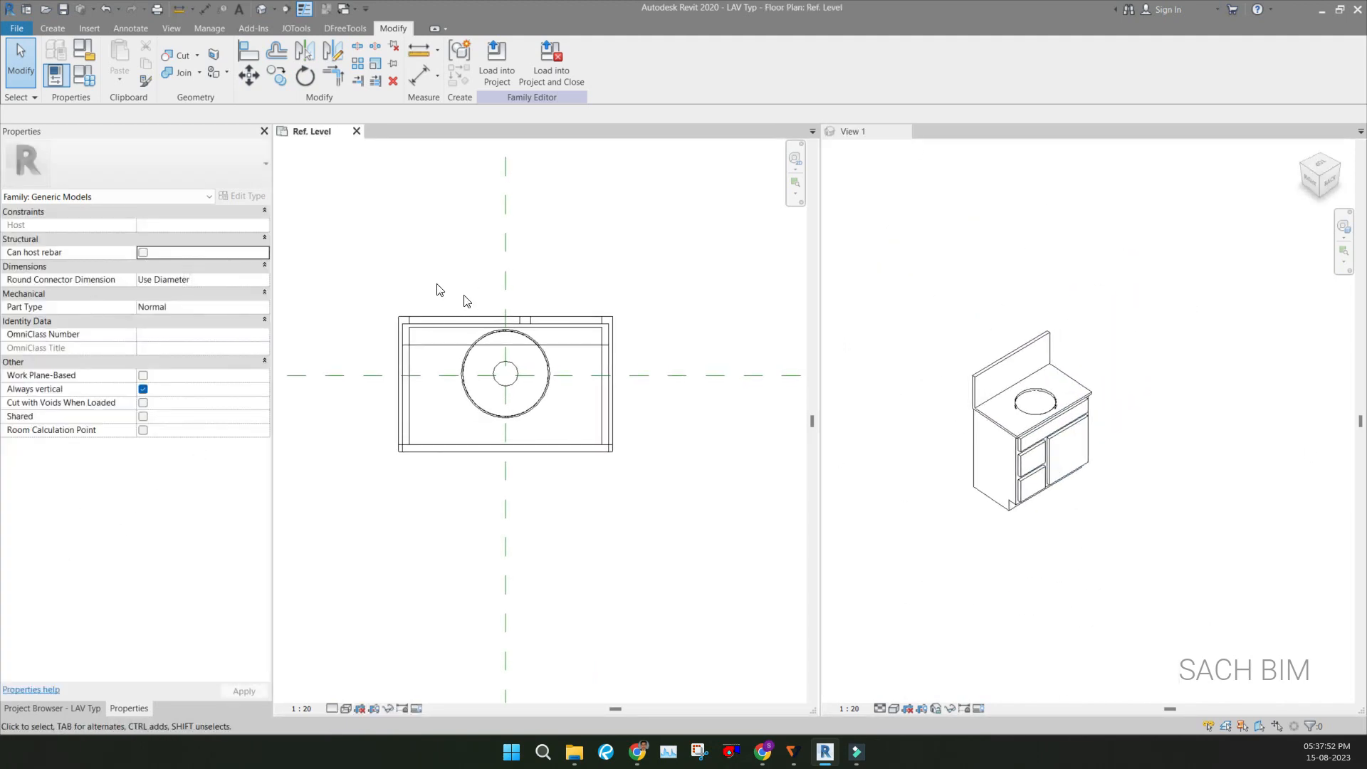
left_click(52, 28)
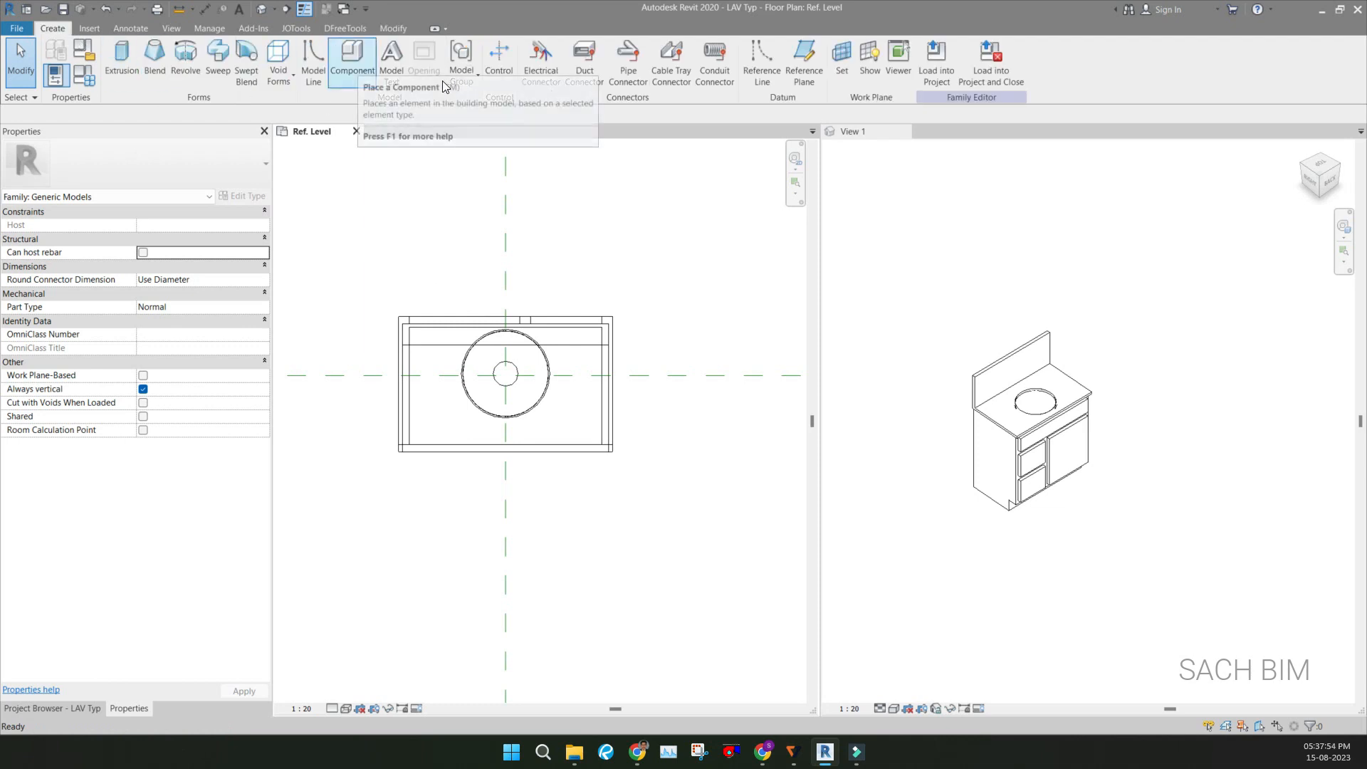
left_click(352, 61)
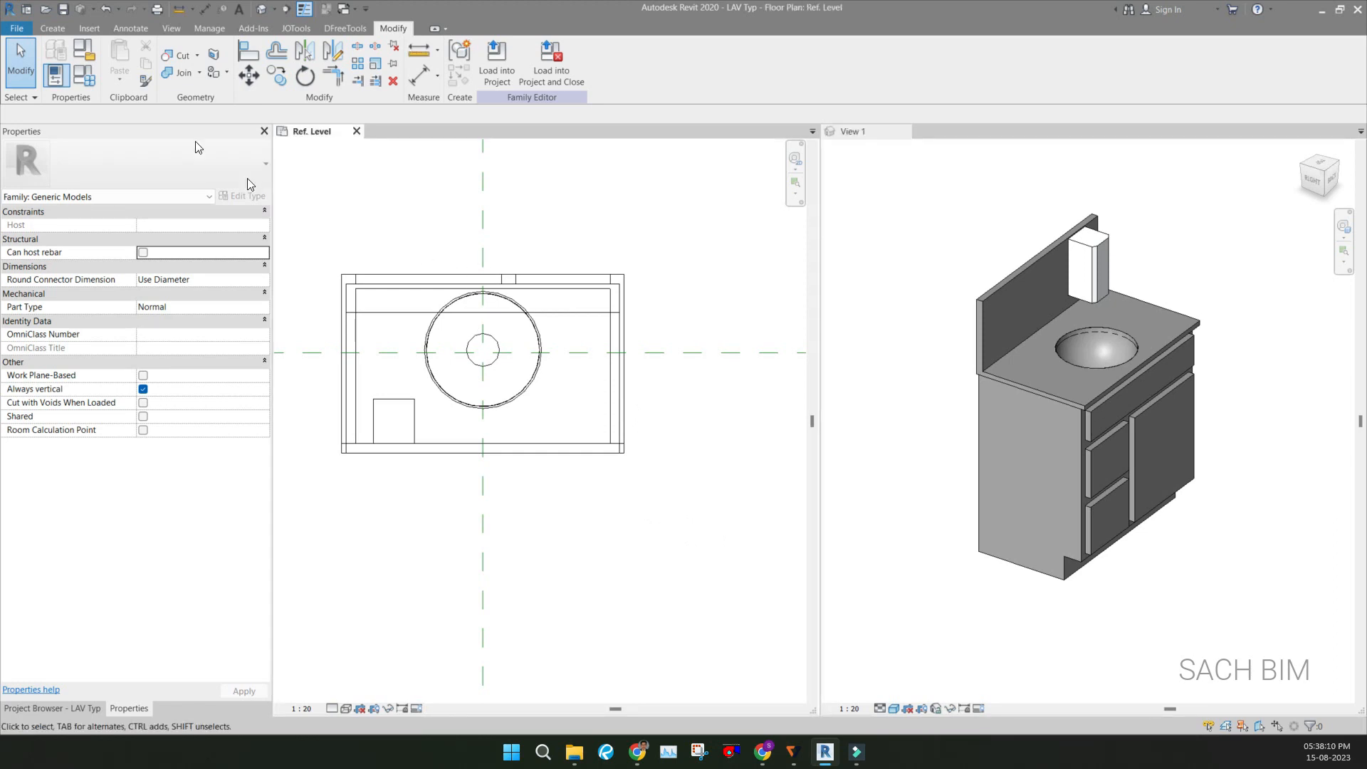
left_click(53, 29)
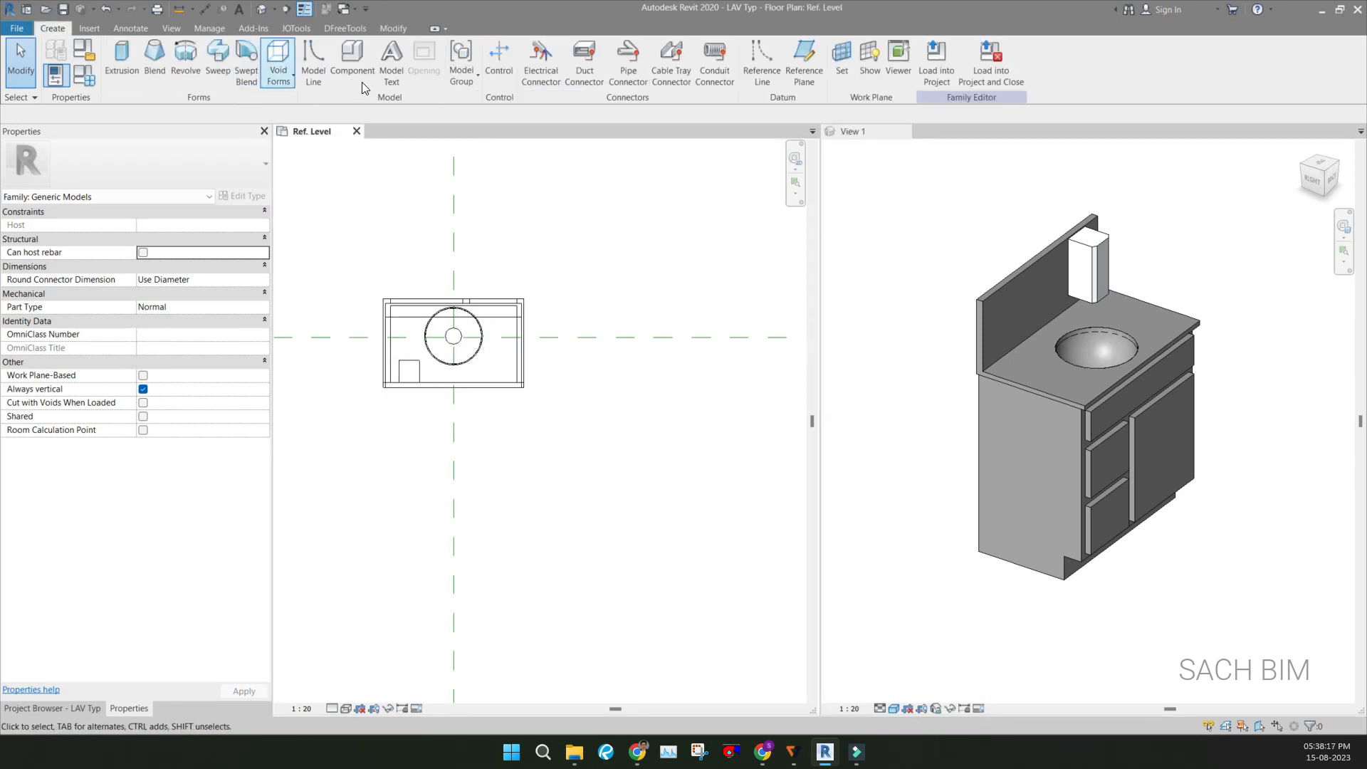
Place the faucet component behind the sink basin and check it in View 1
left_click(352, 61)
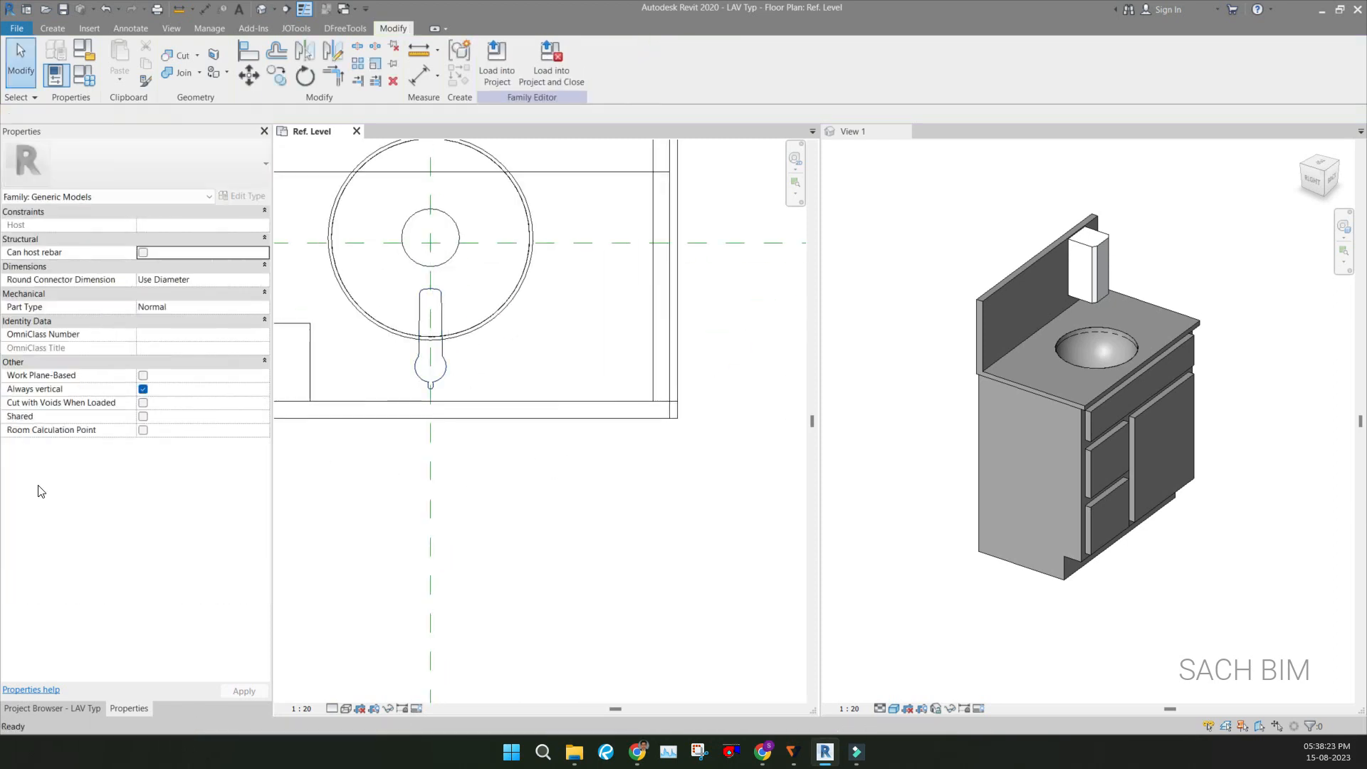
left_click(1081, 402)
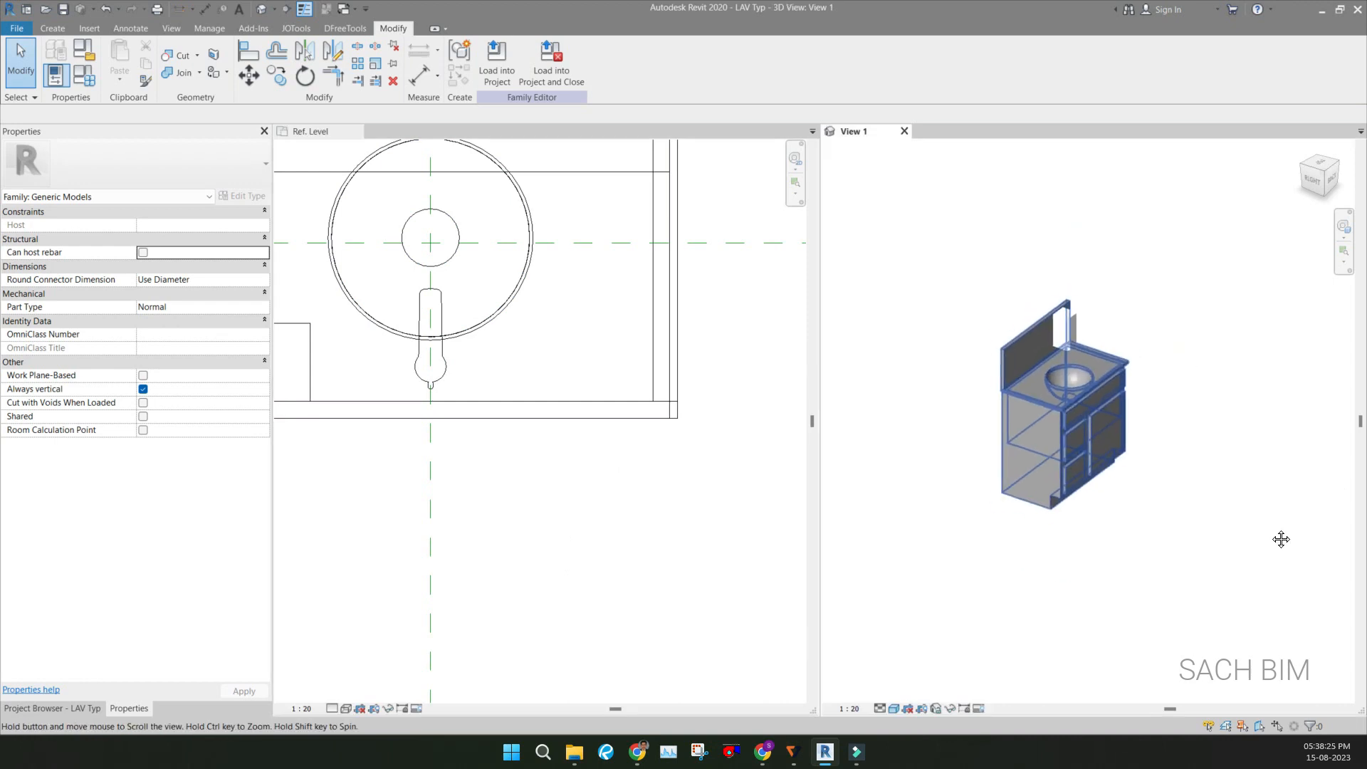
left_click(428, 340)
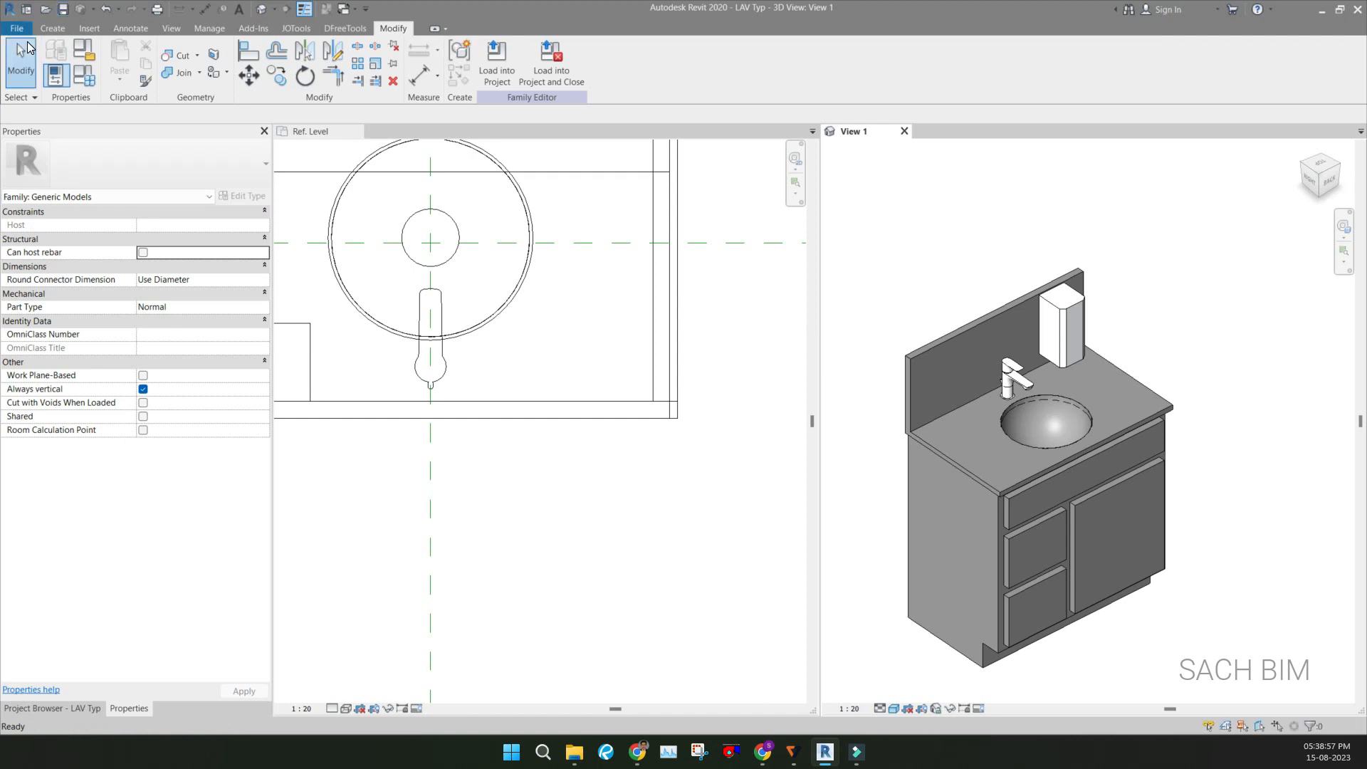
Create a new project from the Mechanical Template
left_click(16, 28)
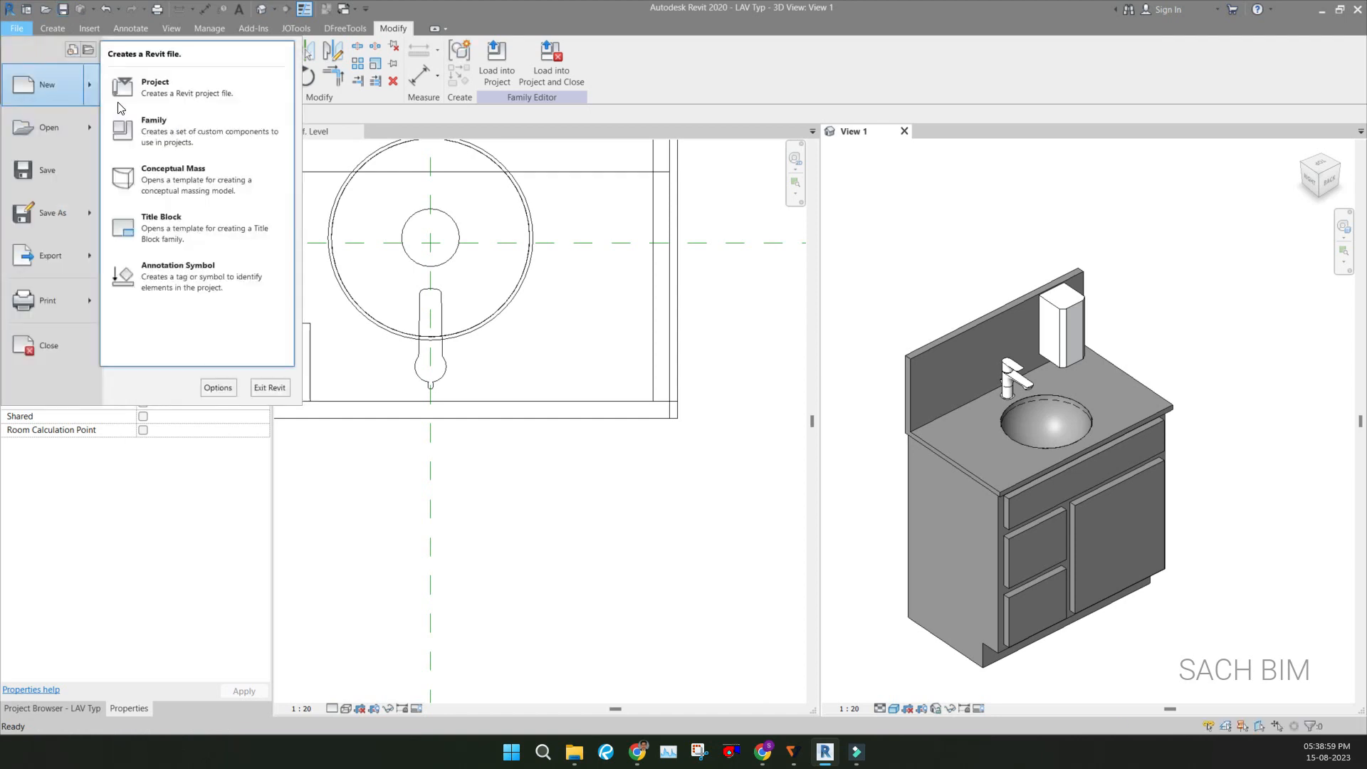
left_click(155, 87)
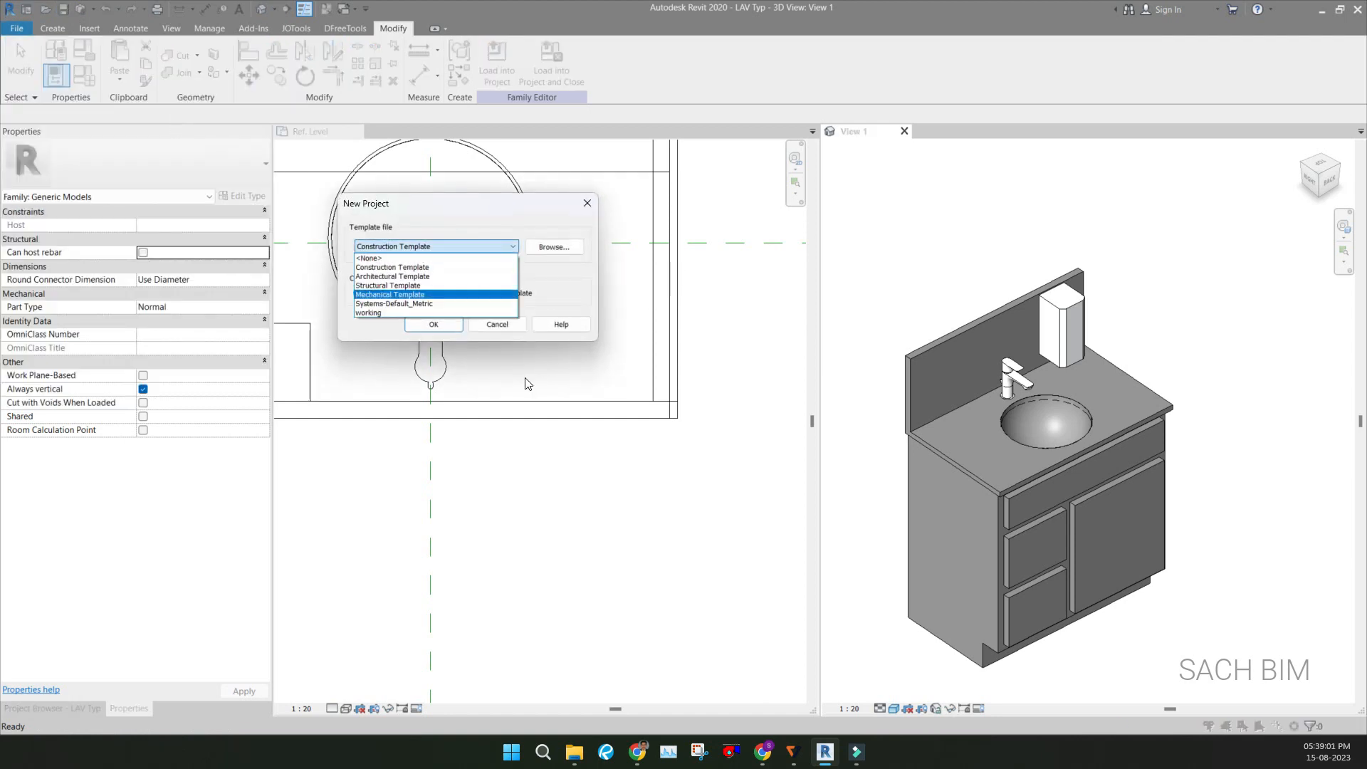
left_click(496, 323)
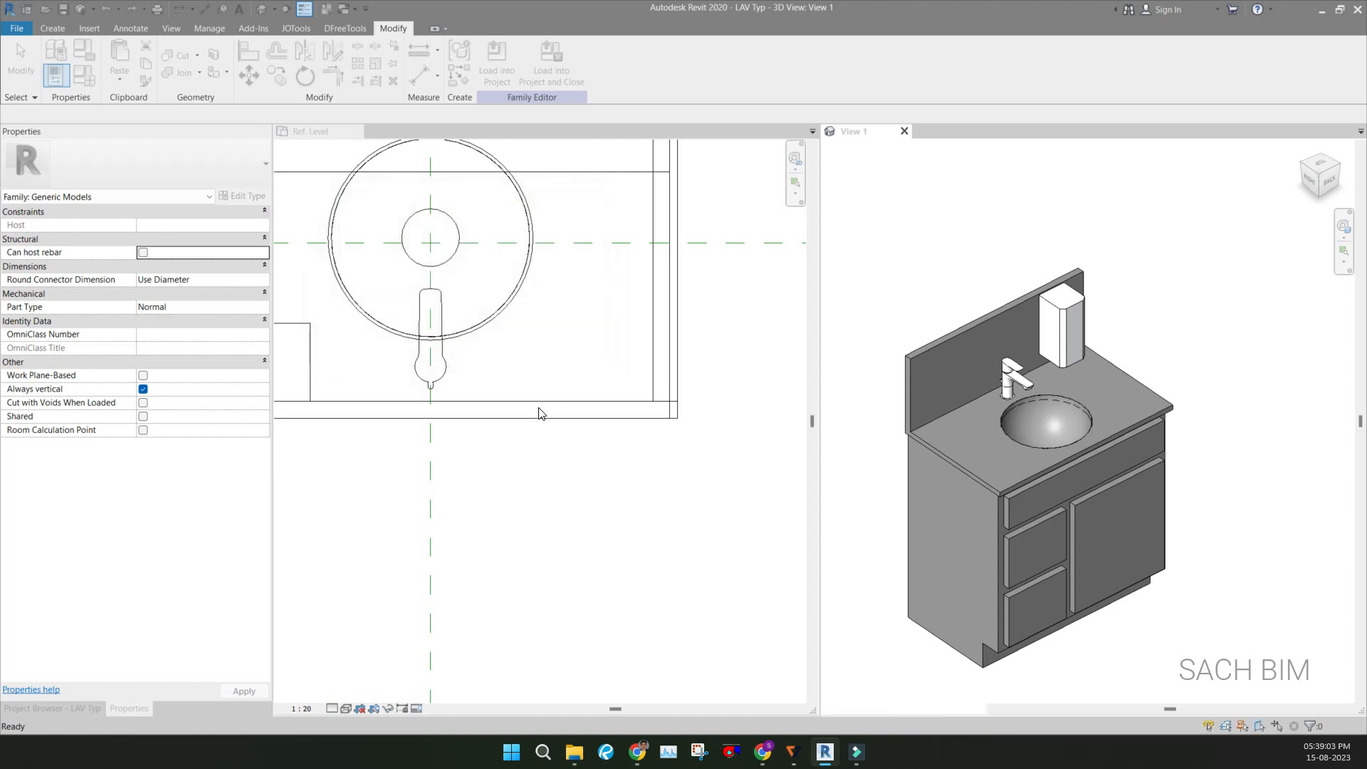
left_click(496, 65)
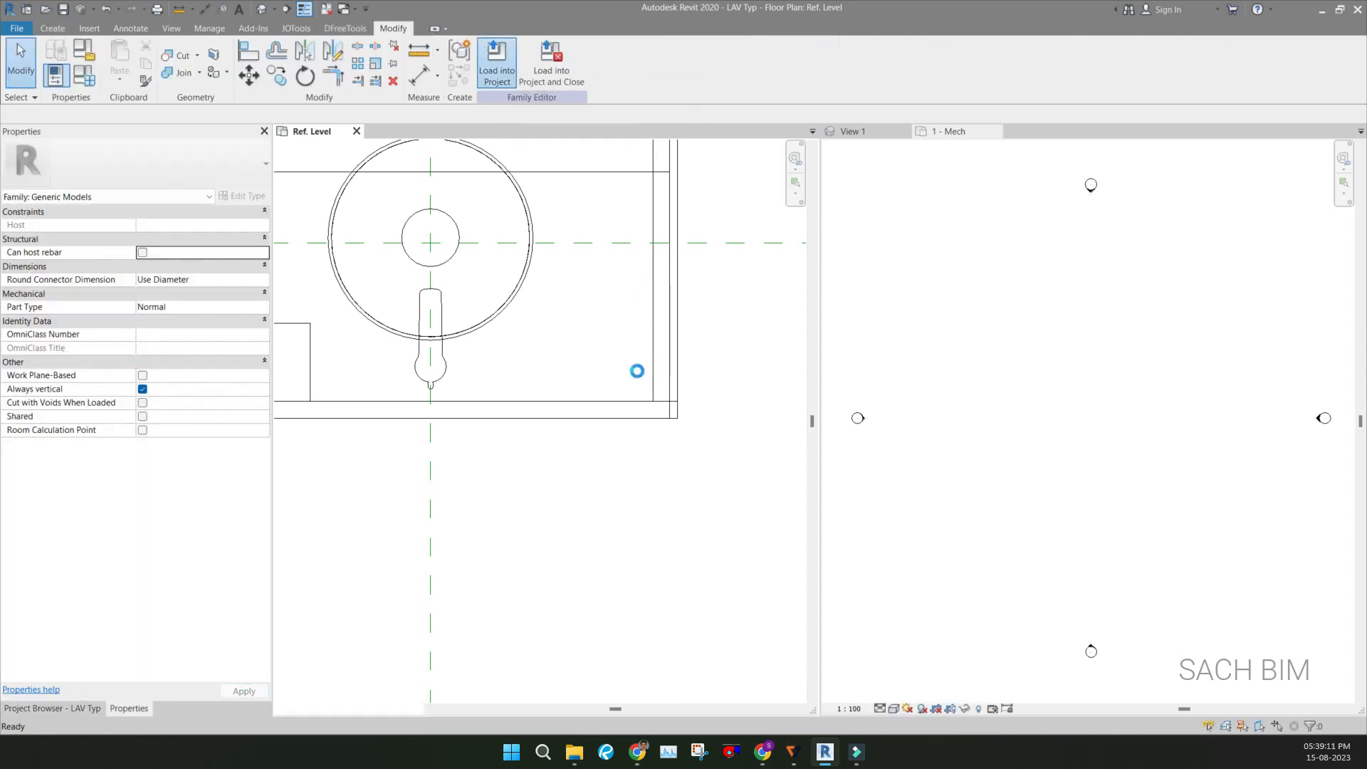
Load LAV Typ into the project, place vanities in 1 - Mech, and set 3D Discipline to Coordination
left_click(496, 64)
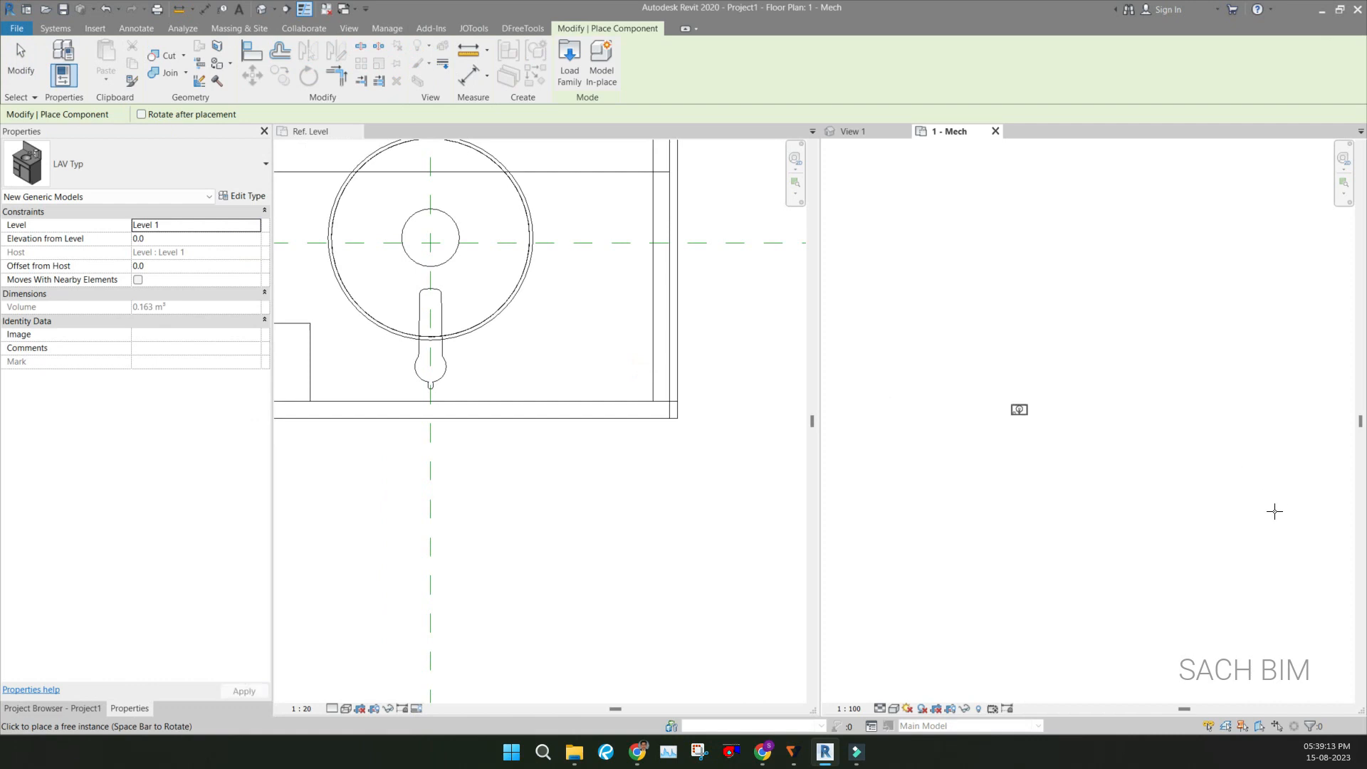
left_click(1018, 410)
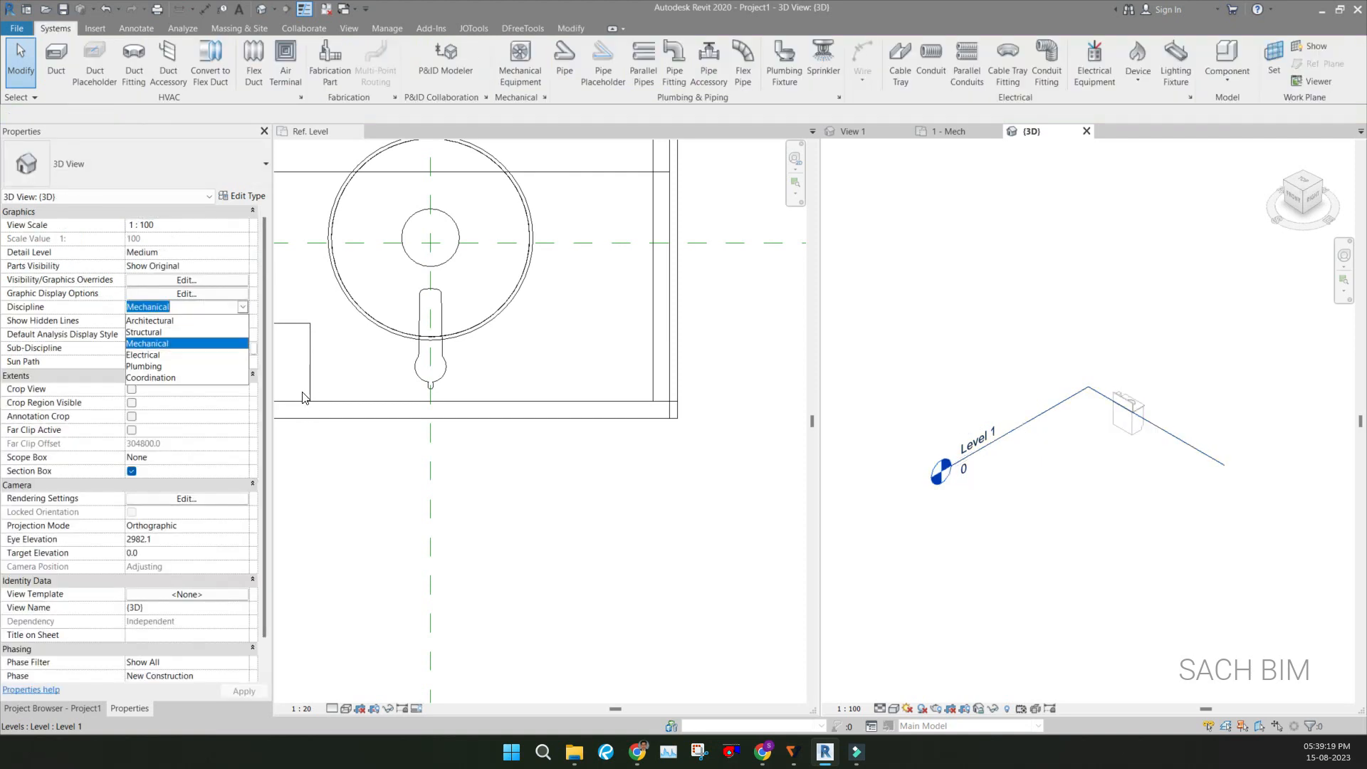
left_click(150, 376)
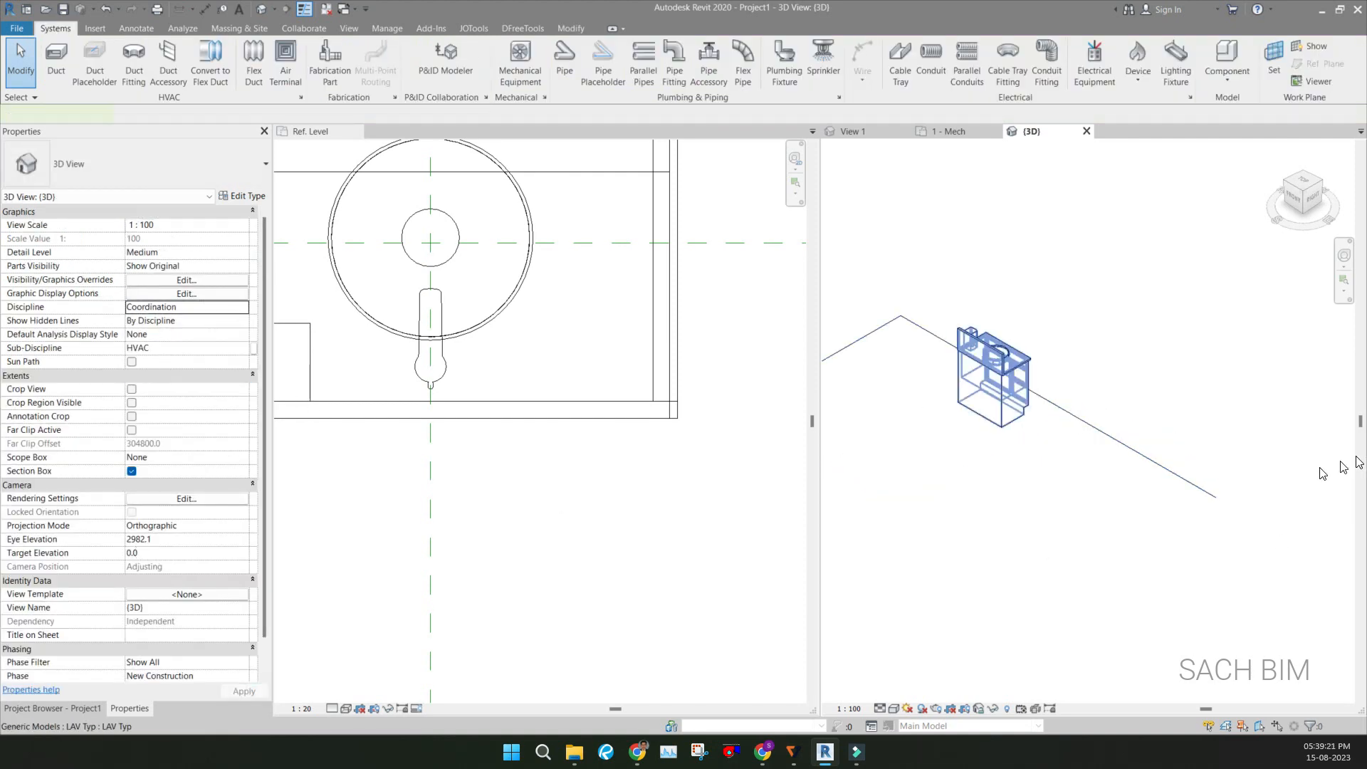
left_click(990, 357)
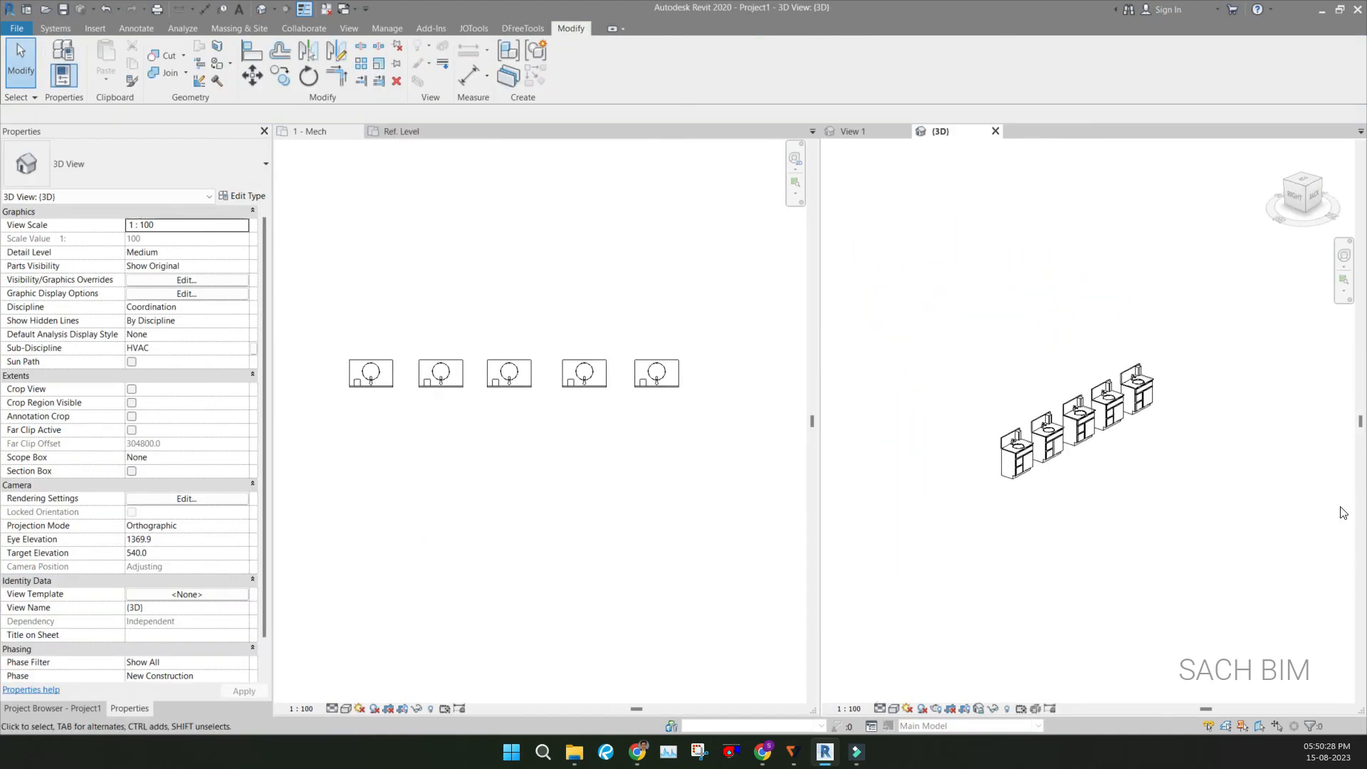
Zoom around the 3D view to inspect the faucets on the five vanities
left_click(958, 480)
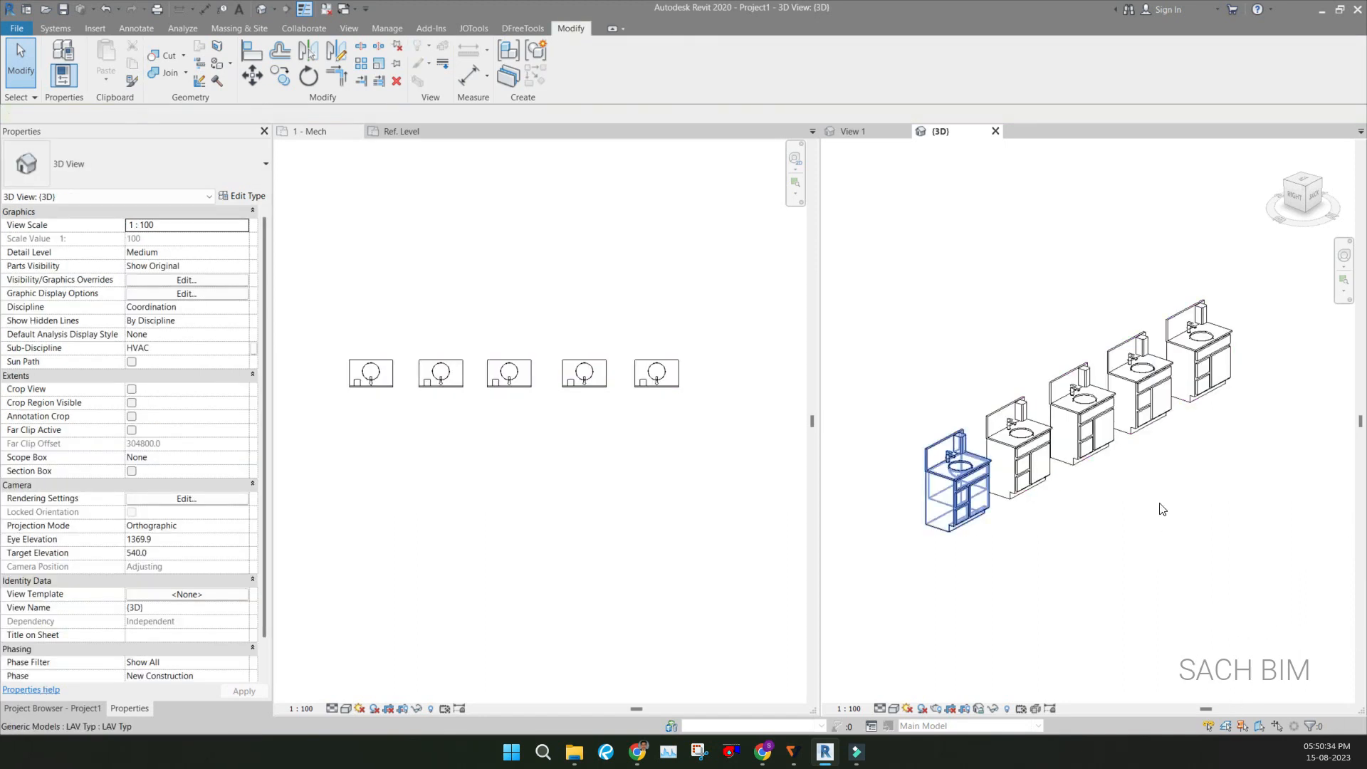
scroll("up", 3)
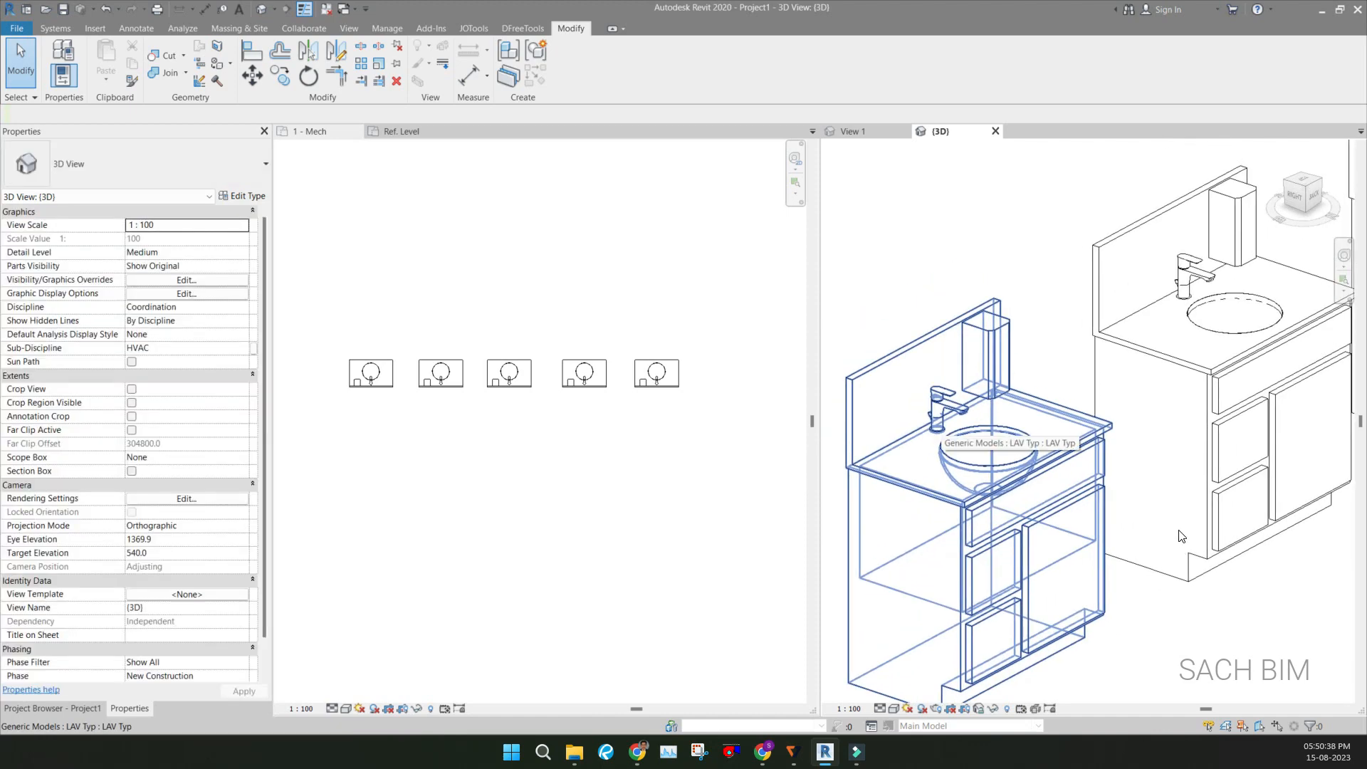
left_click(977, 480)
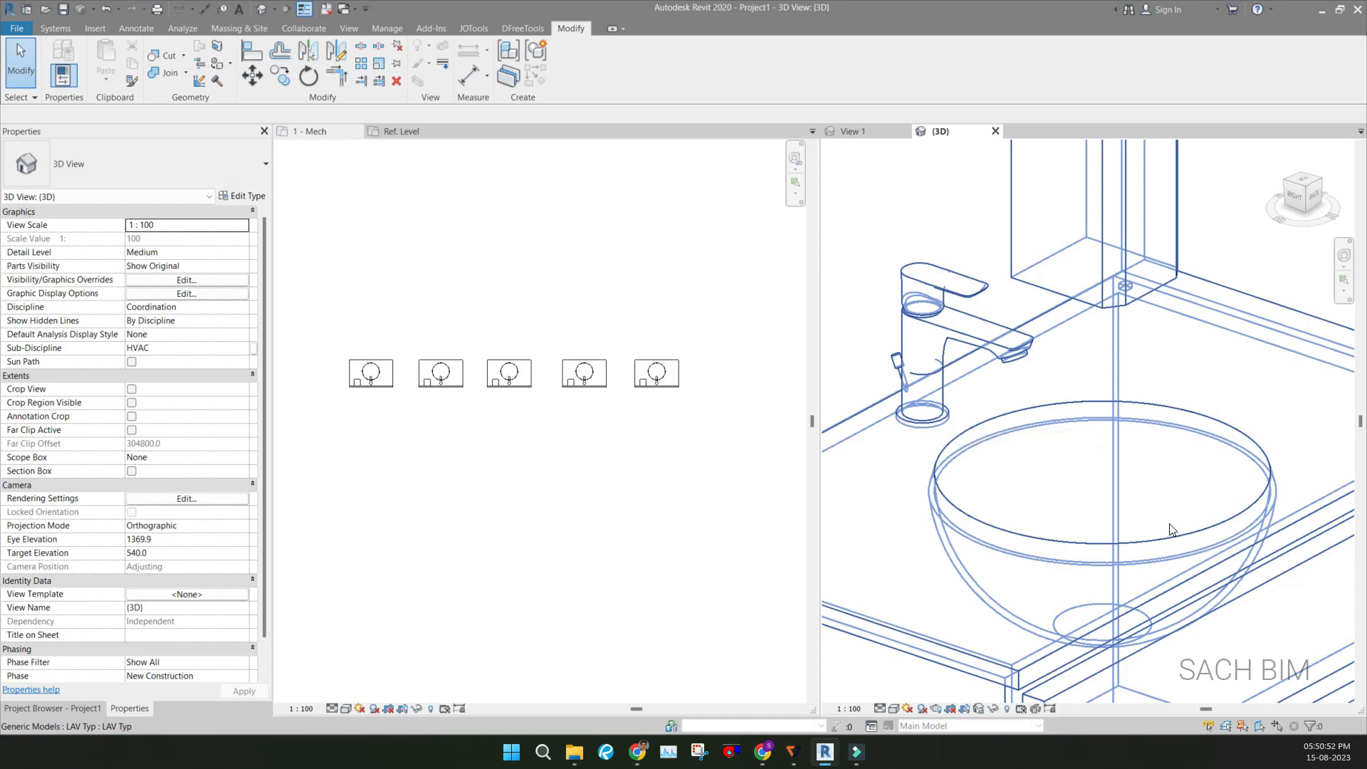
mouse_move(1205, 547)
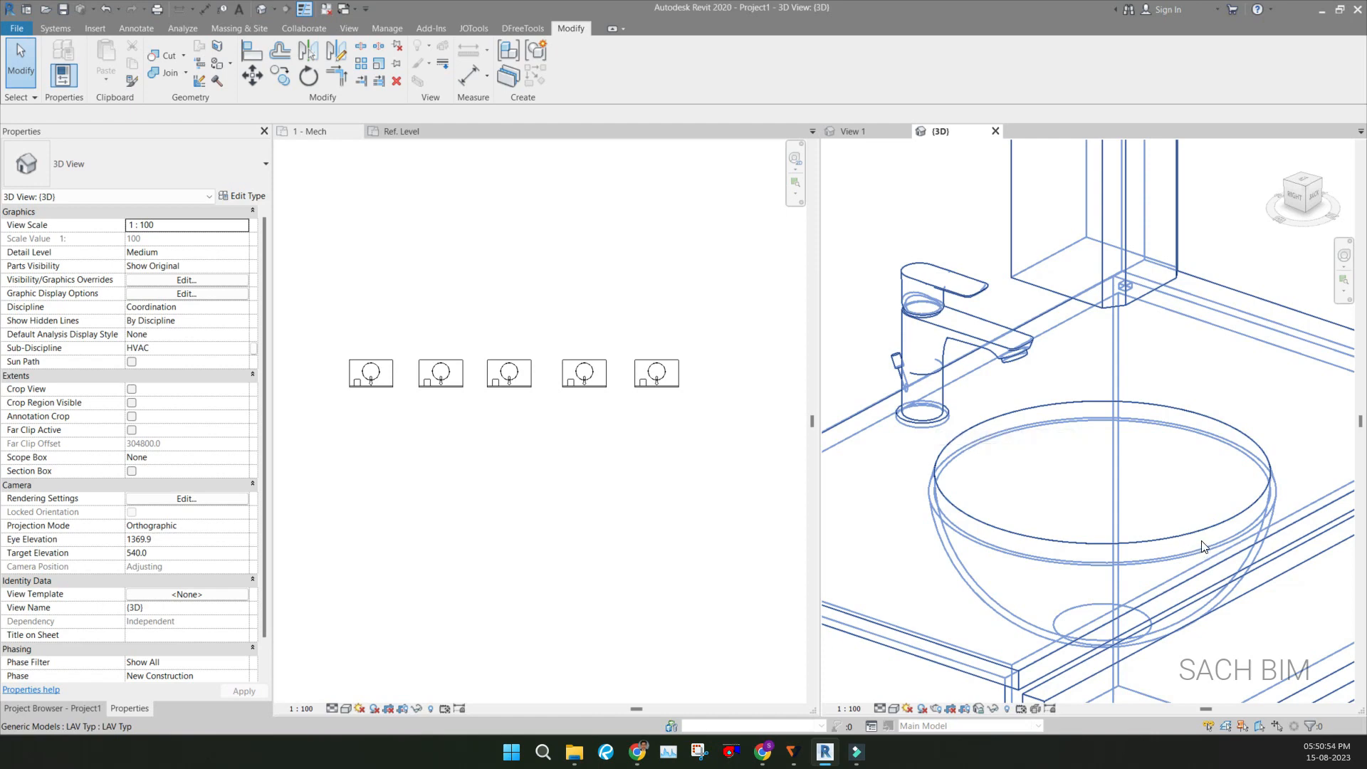
mouse_move(1166, 529)
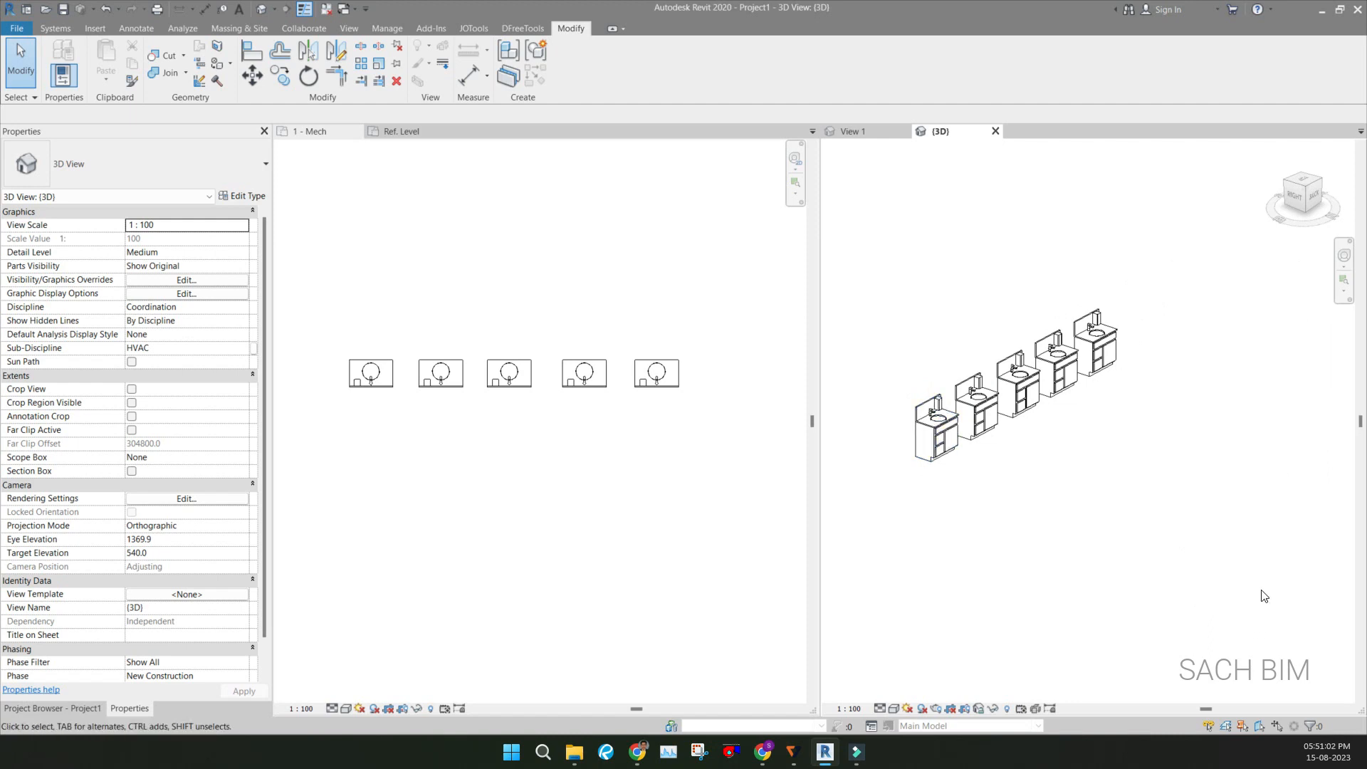
left_click(937, 427)
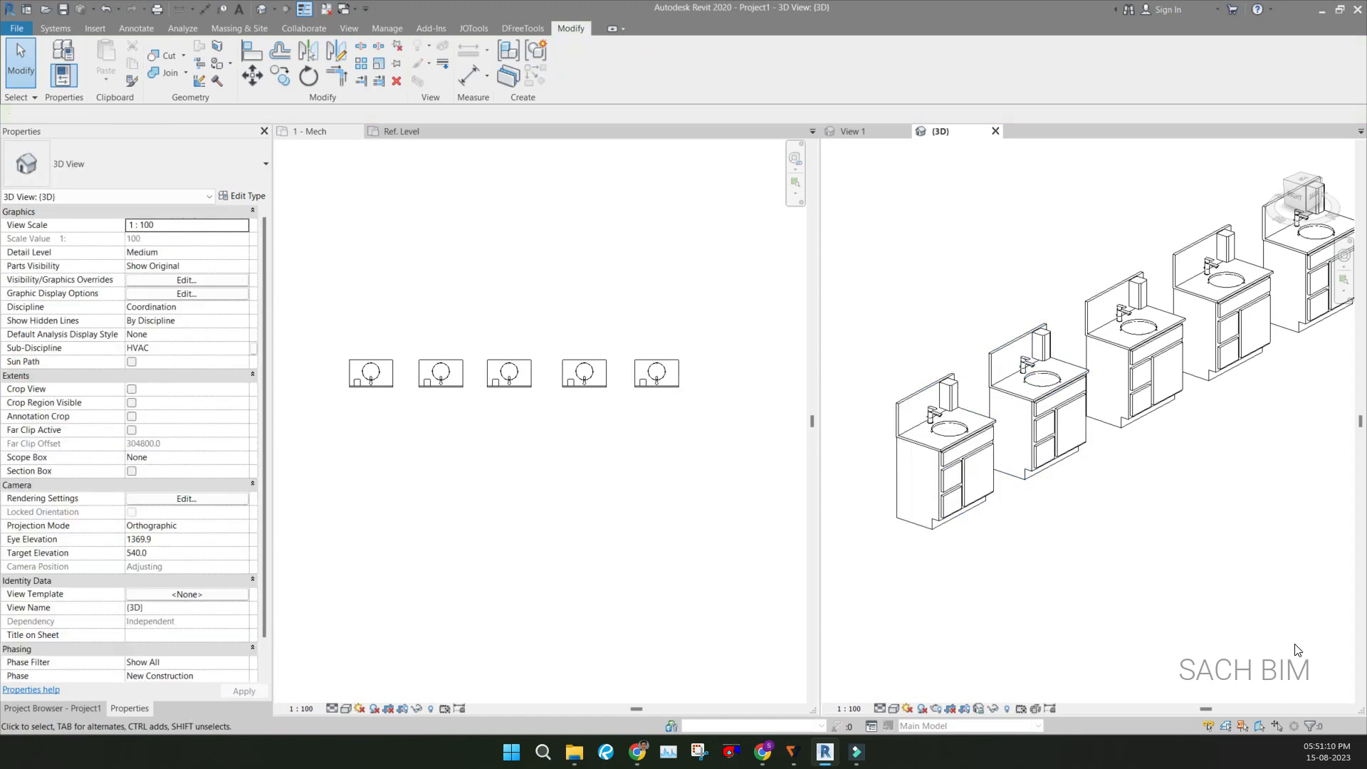
Select the first vanity and open its LAV Typ family for editing
left_click(945, 445)
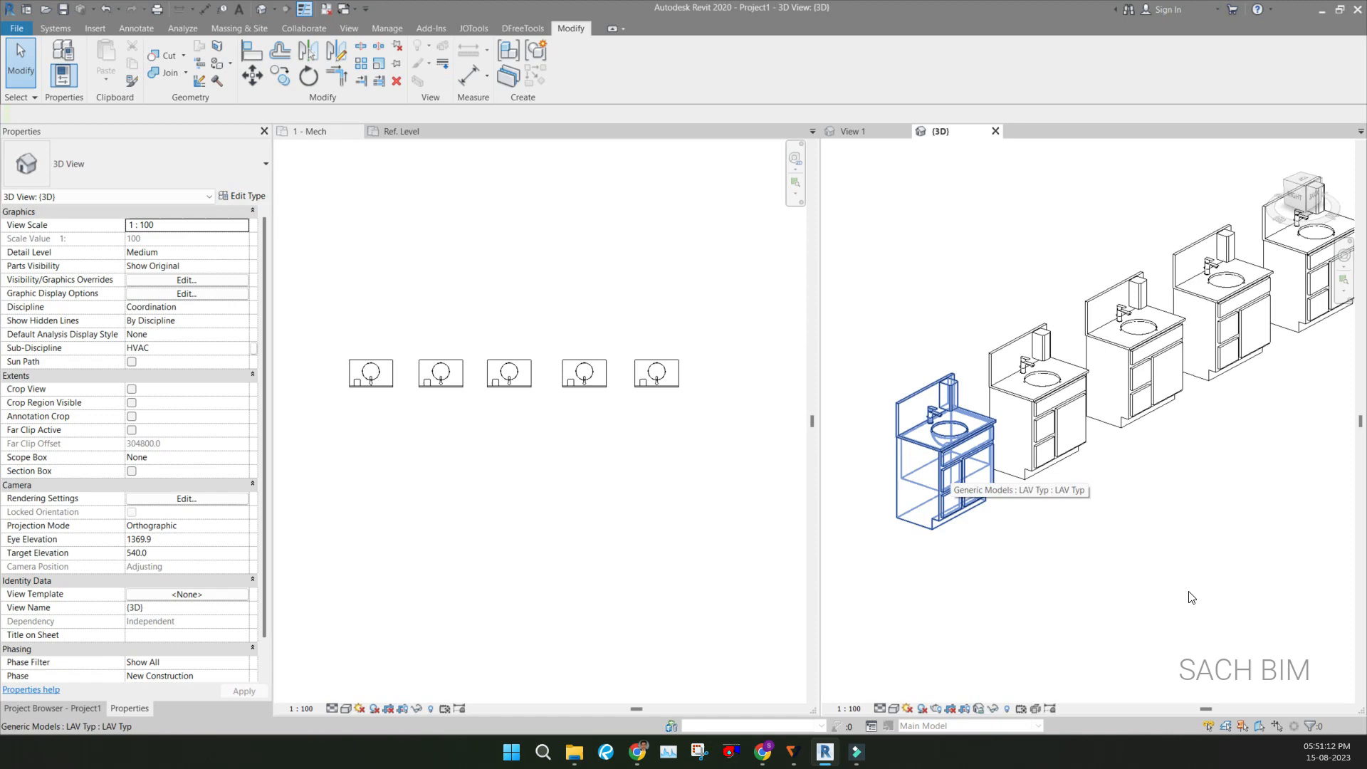
left_click(946, 449)
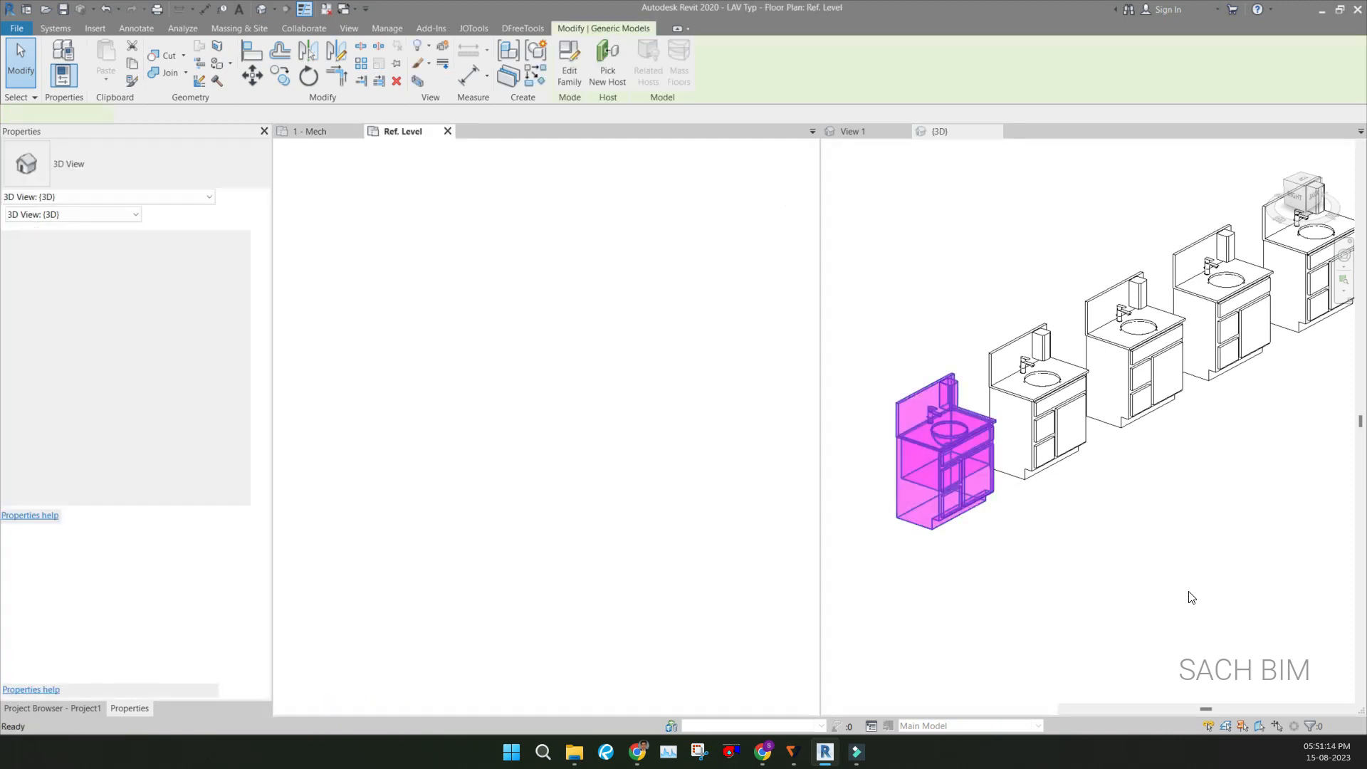
Change the faucet's offset dimension from 200 to 218 and load the family into the project
left_click(568, 62)
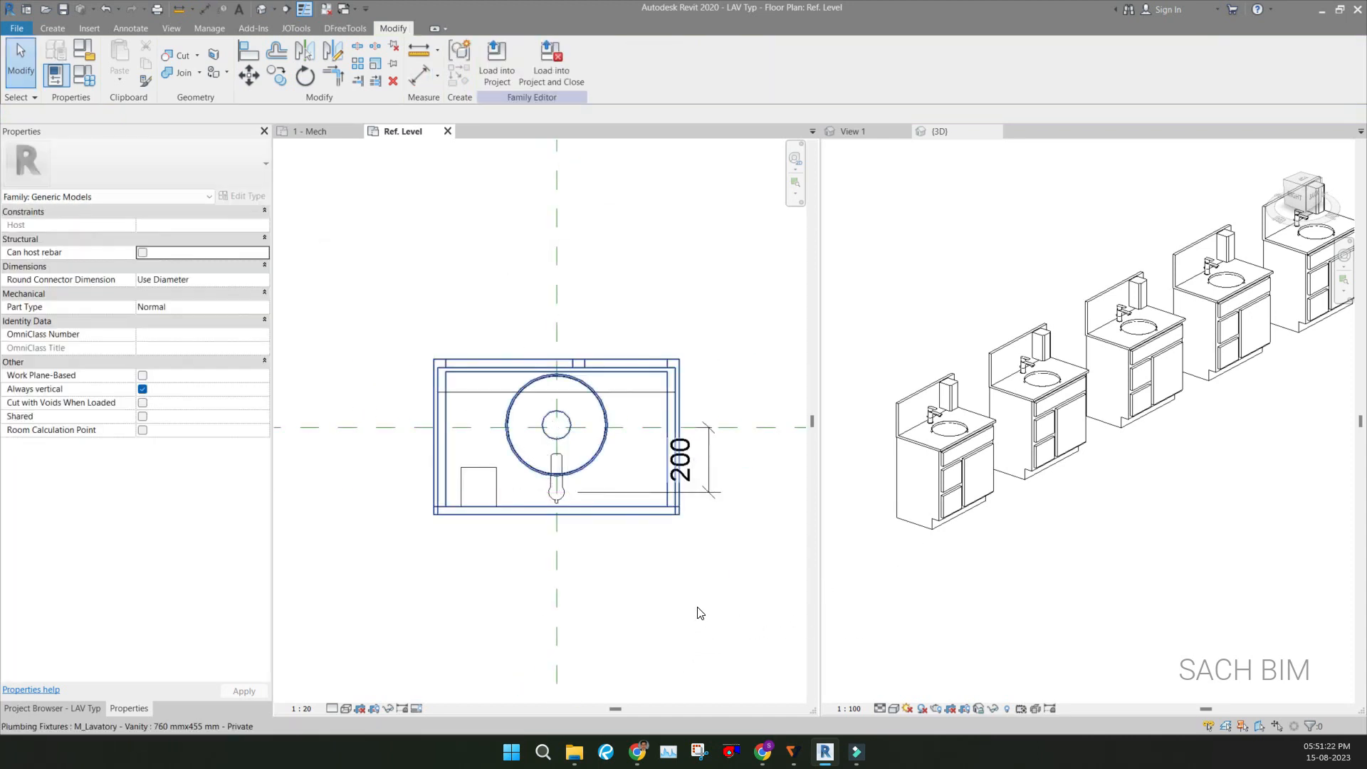
left_click(554, 488)
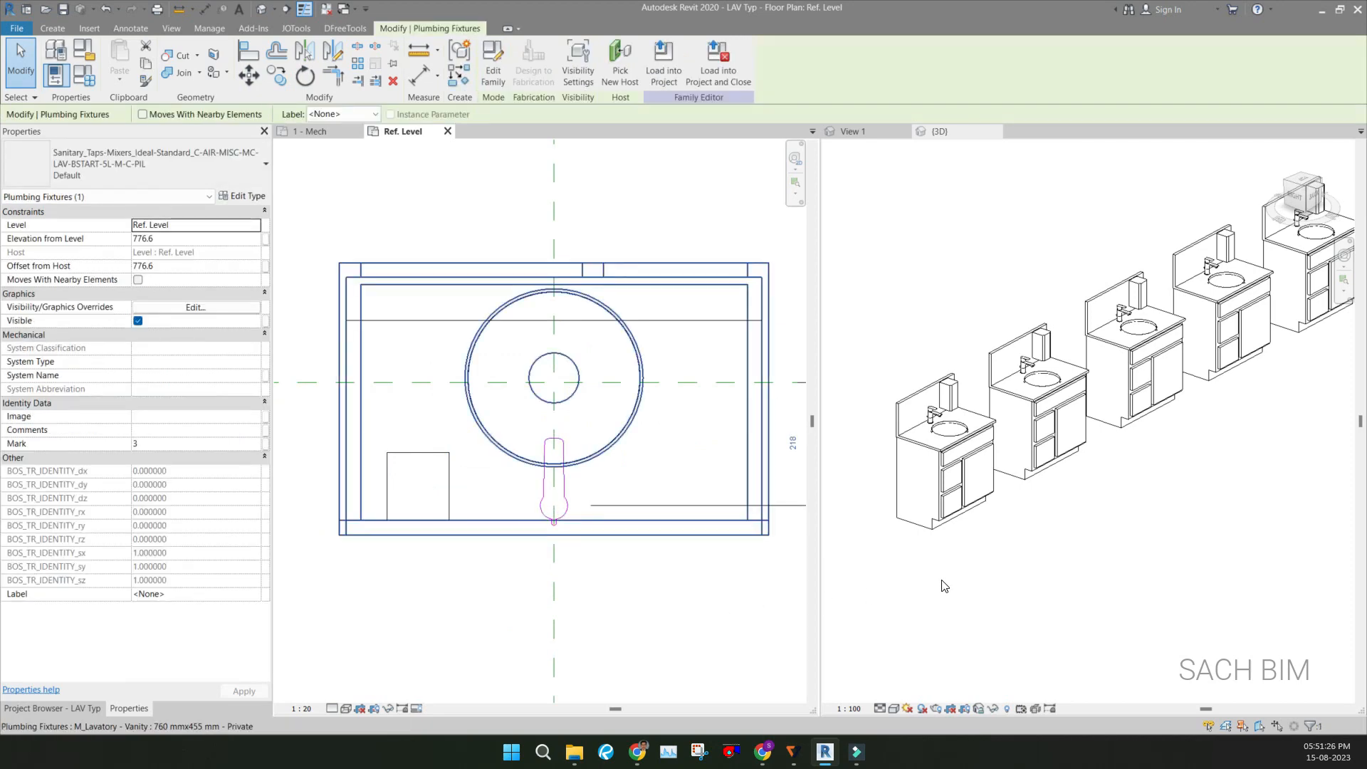
left_click(662, 60)
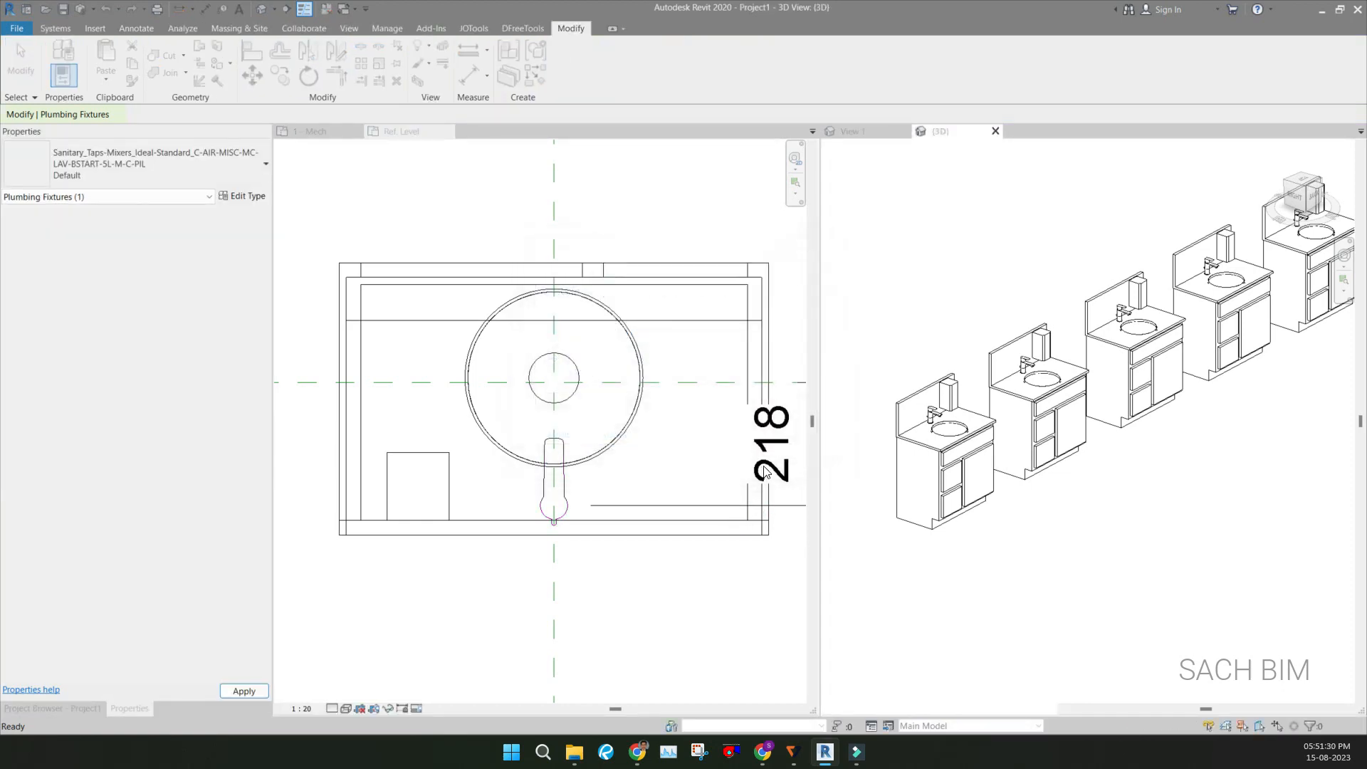
left_click(1220, 479)
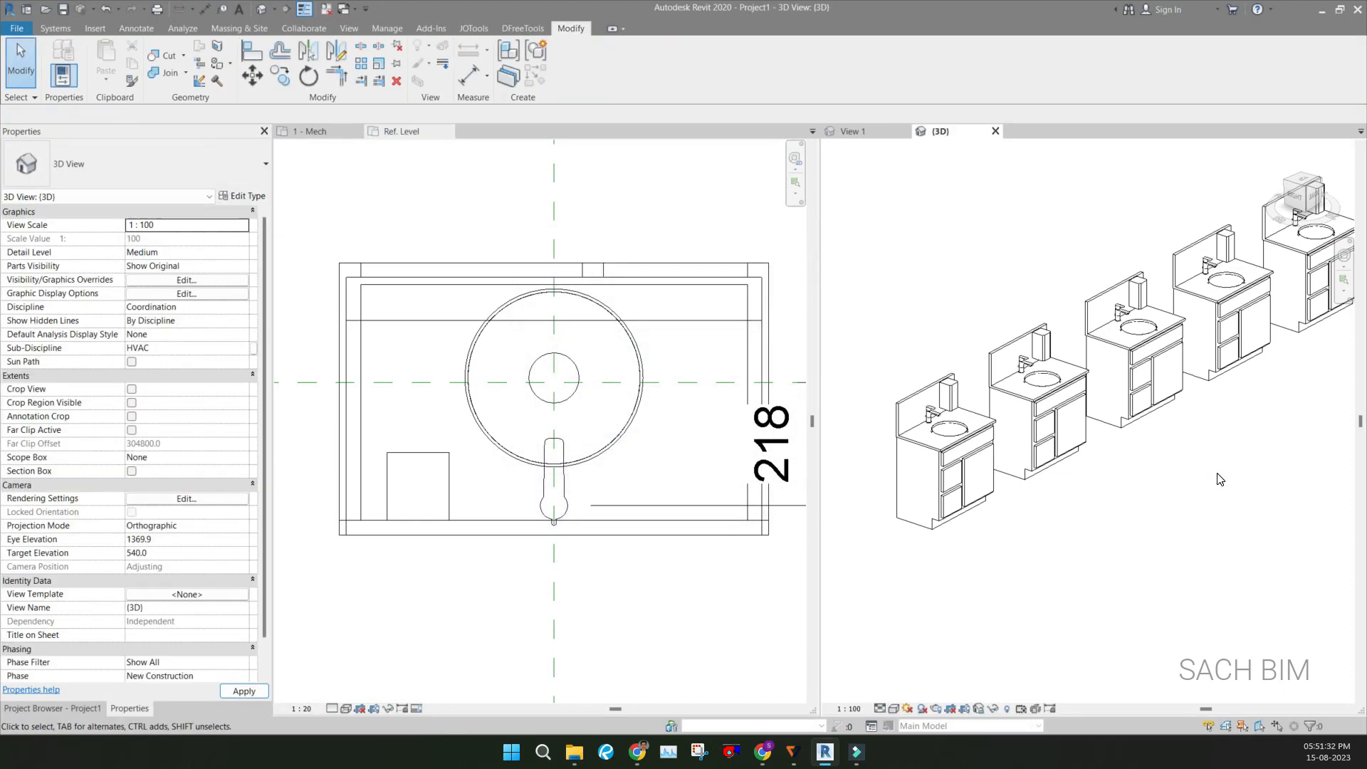
mouse_move(1347, 641)
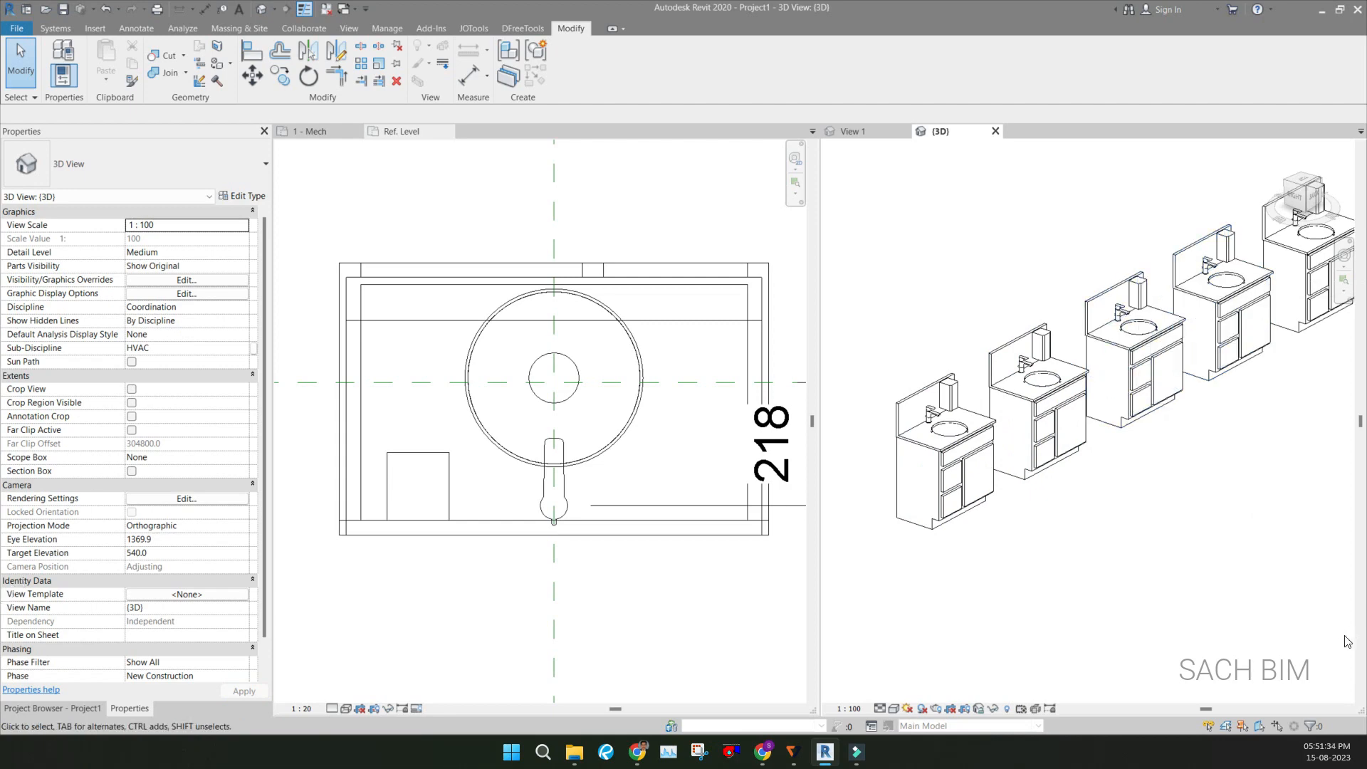
mouse_move(1336, 657)
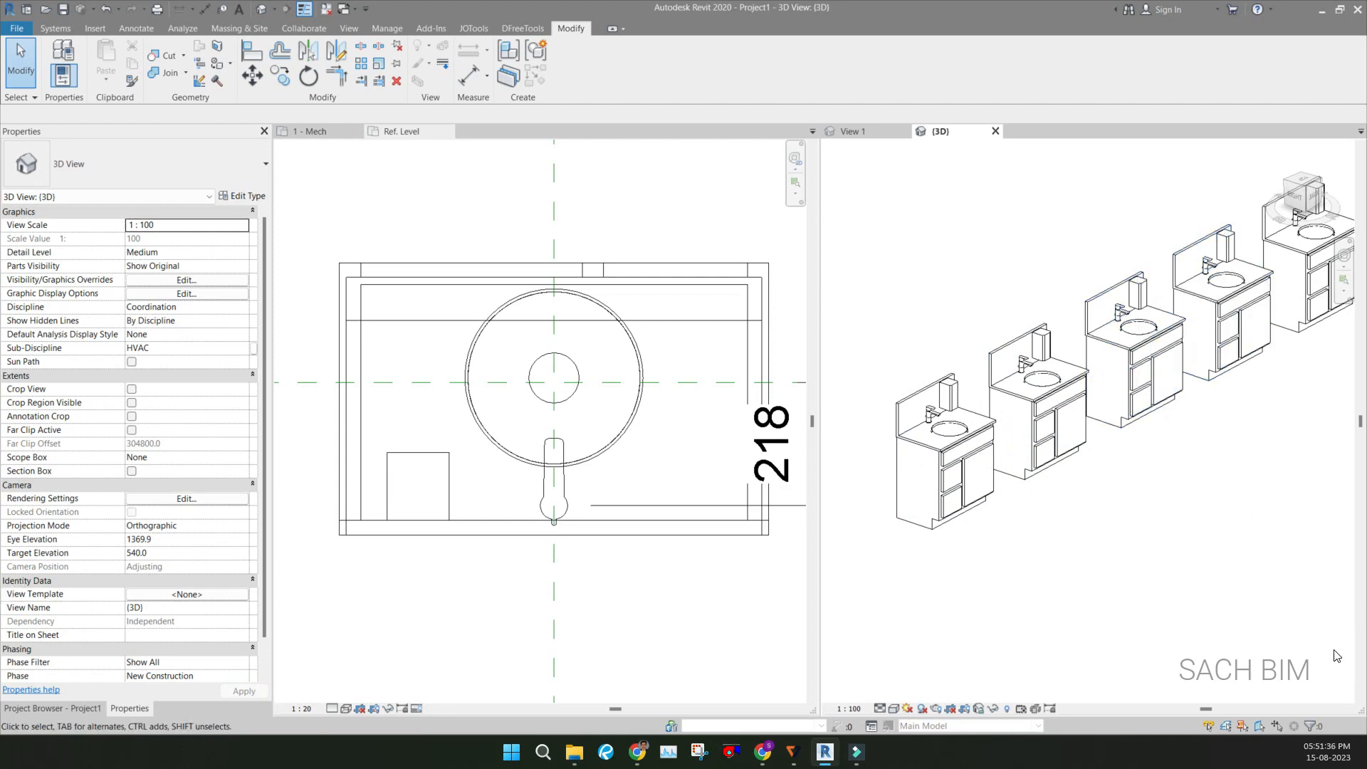